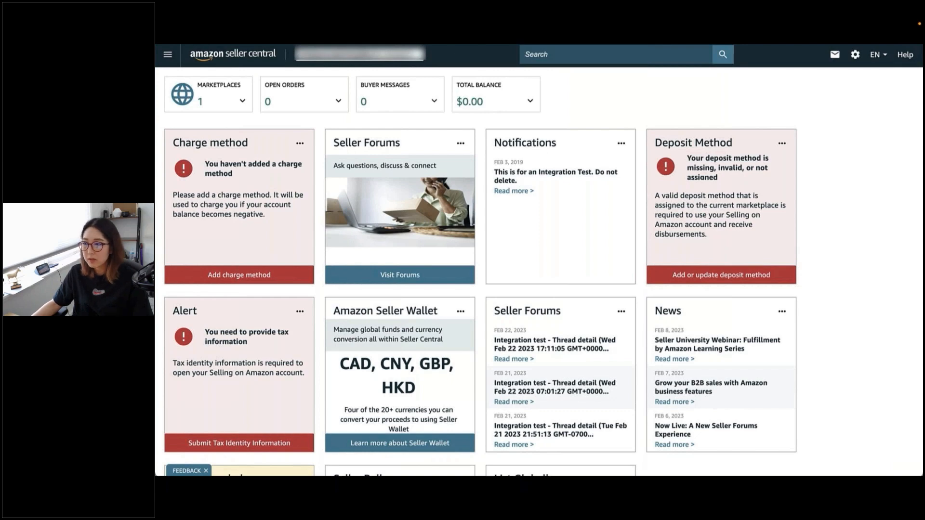
mouse_move(372, 400)
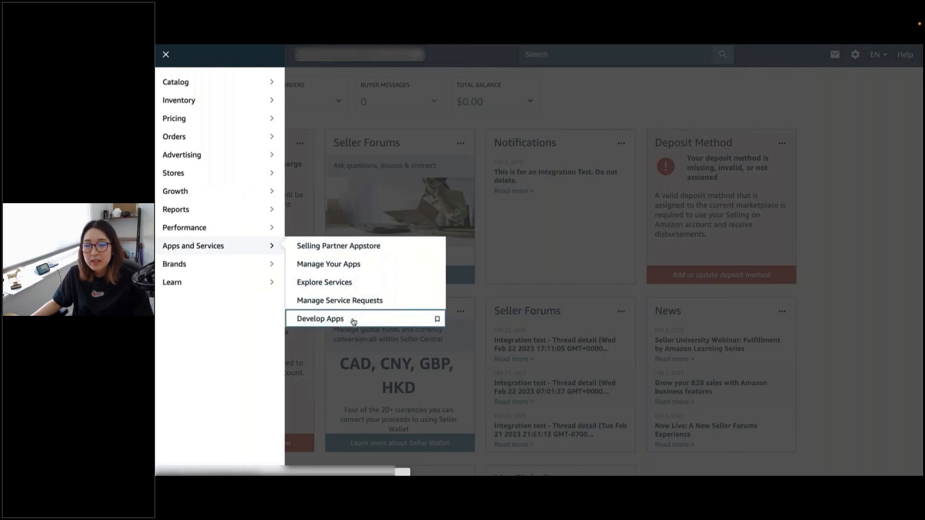
- Open the Pug Katsu app's Appstore listing for editing from Develop Apps
click(320, 319)
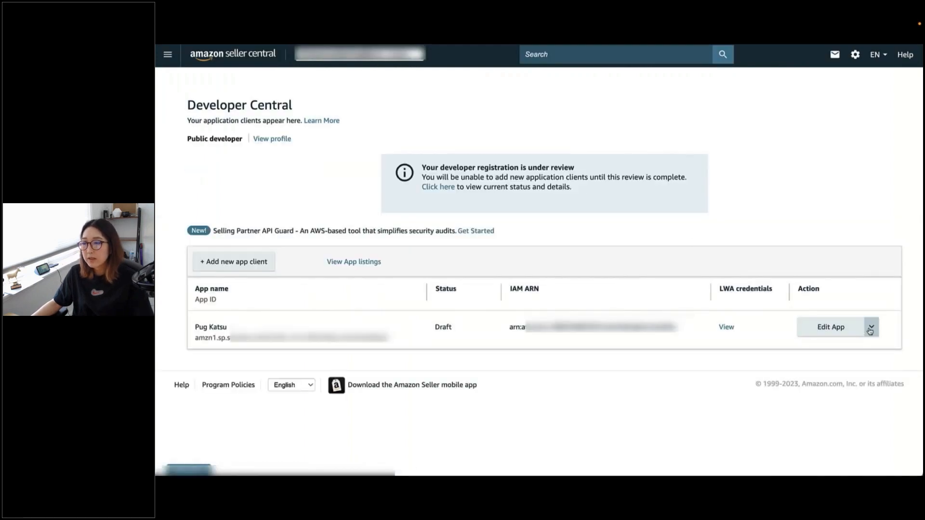
click(870, 327)
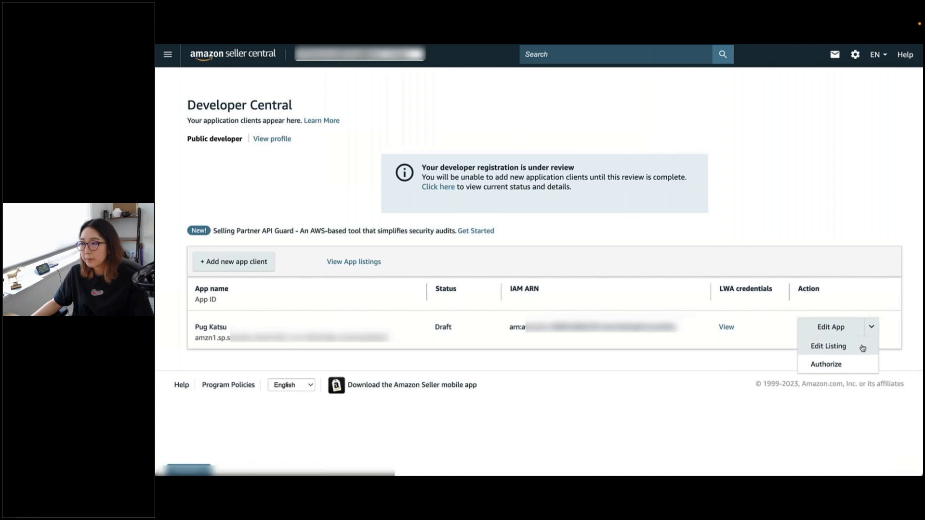
click(829, 346)
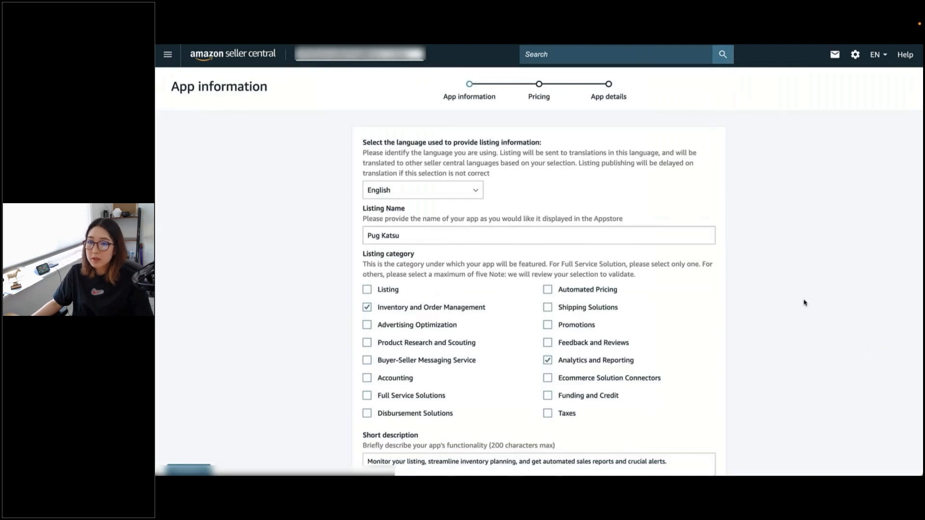
mouse_move(746, 248)
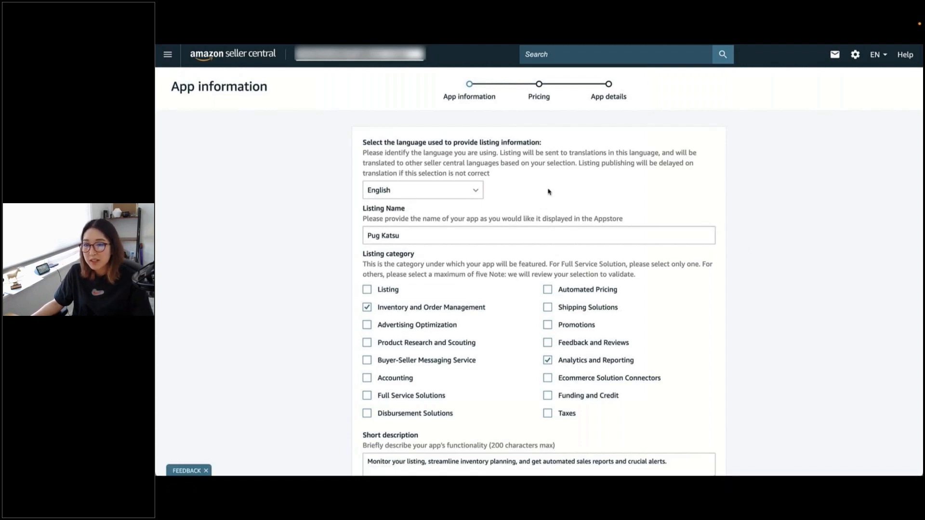
- Review Listing Name and category, then untick the Analytics and Reporting category
click(421, 190)
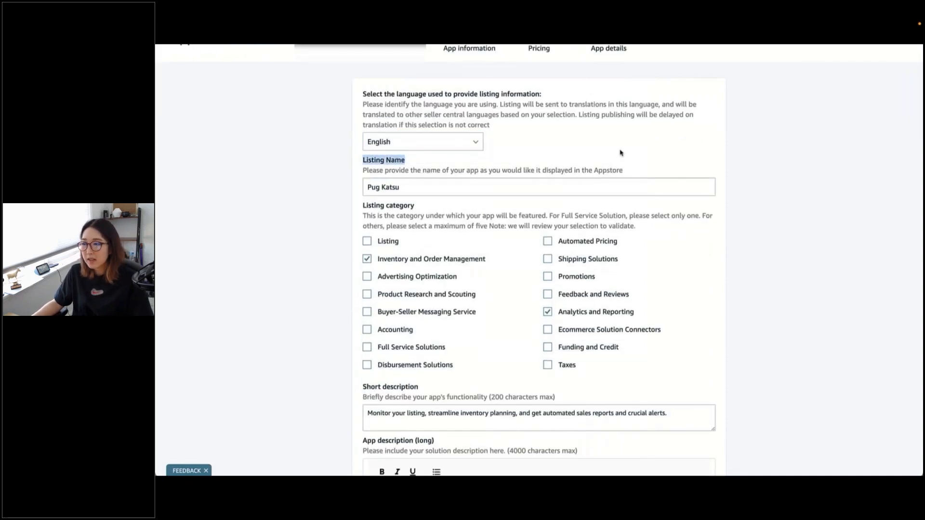
mouse_move(640, 153)
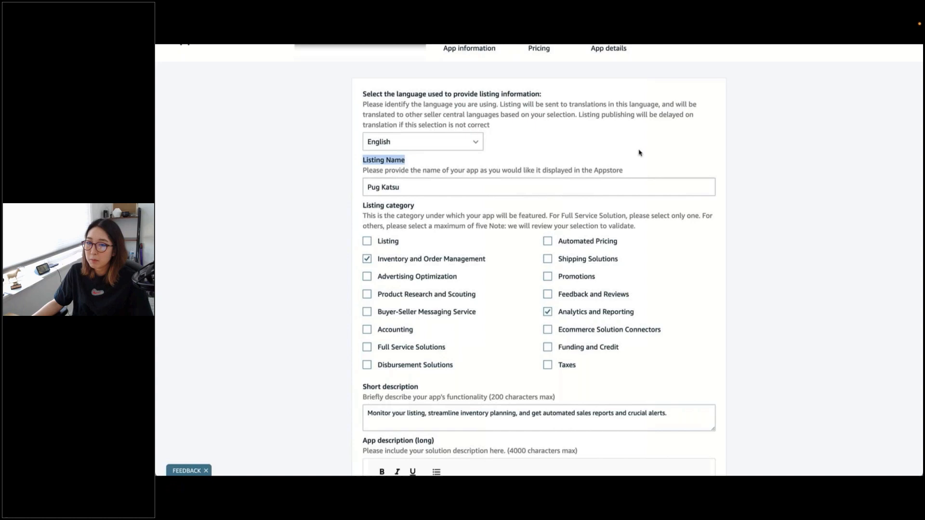
scroll(down, 3)
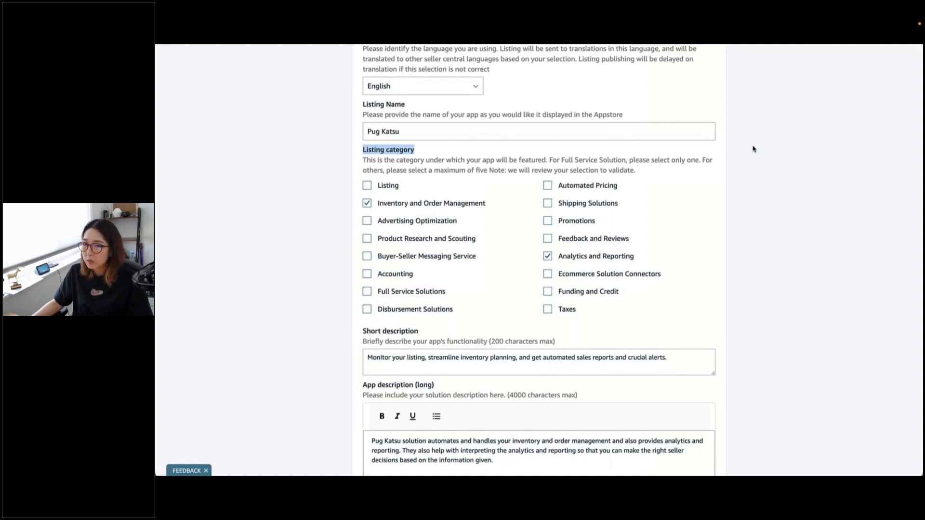
mouse_move(767, 153)
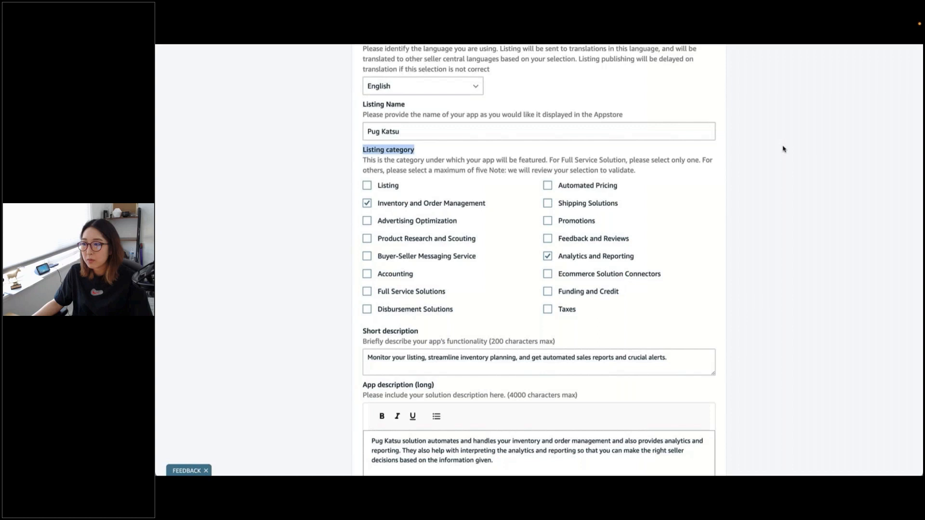
mouse_move(484, 222)
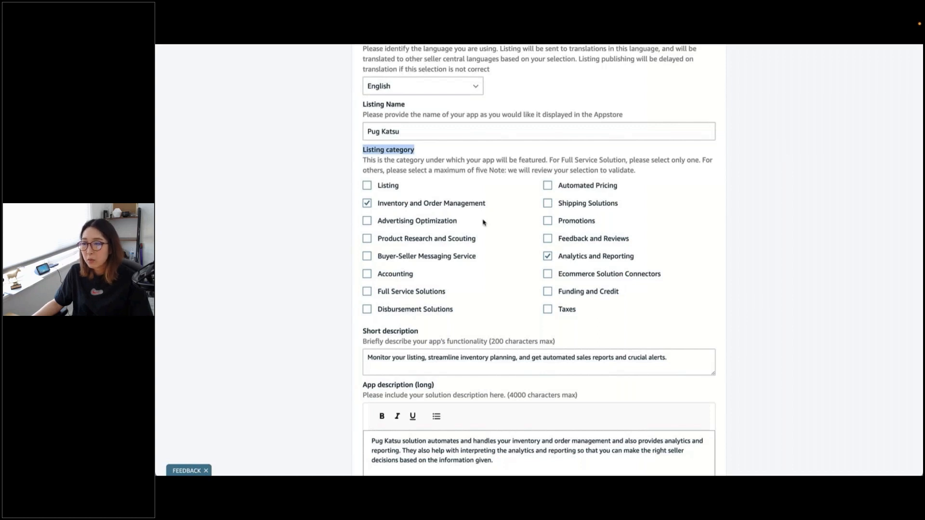
click(547, 257)
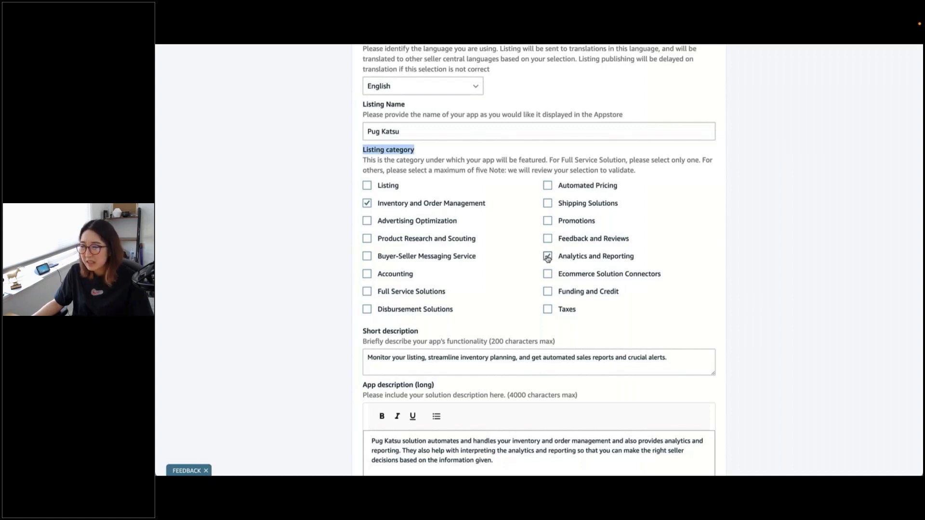
click(547, 257)
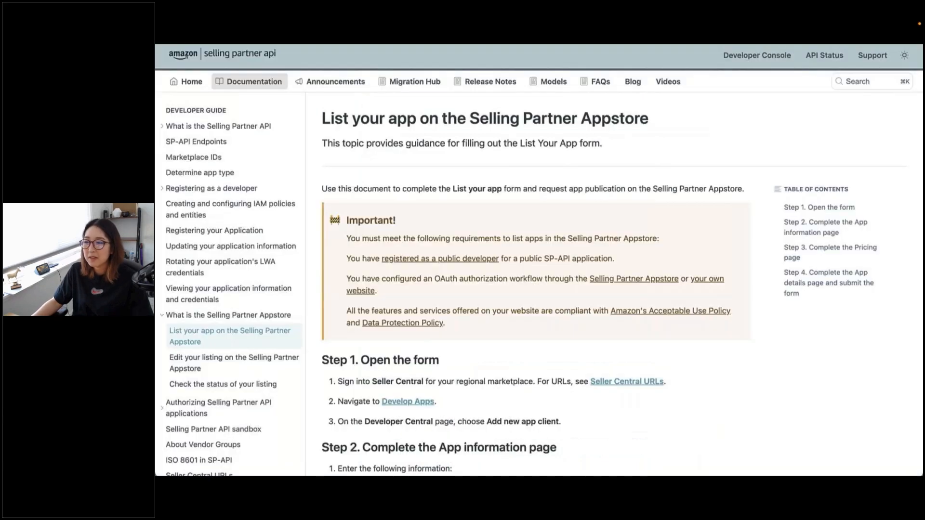
mouse_move(528, 160)
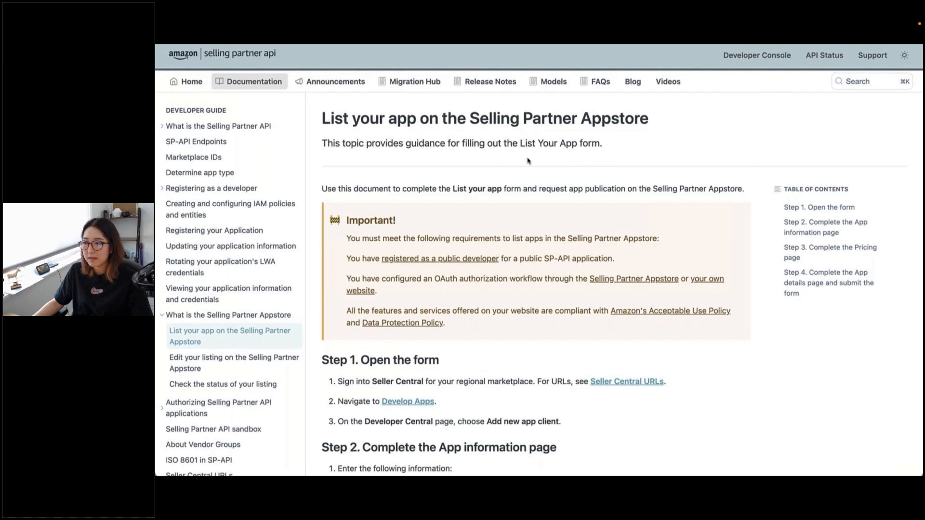
- Scroll the Appstore listing guide to the category descriptions and highlight one
scroll(down, 3)
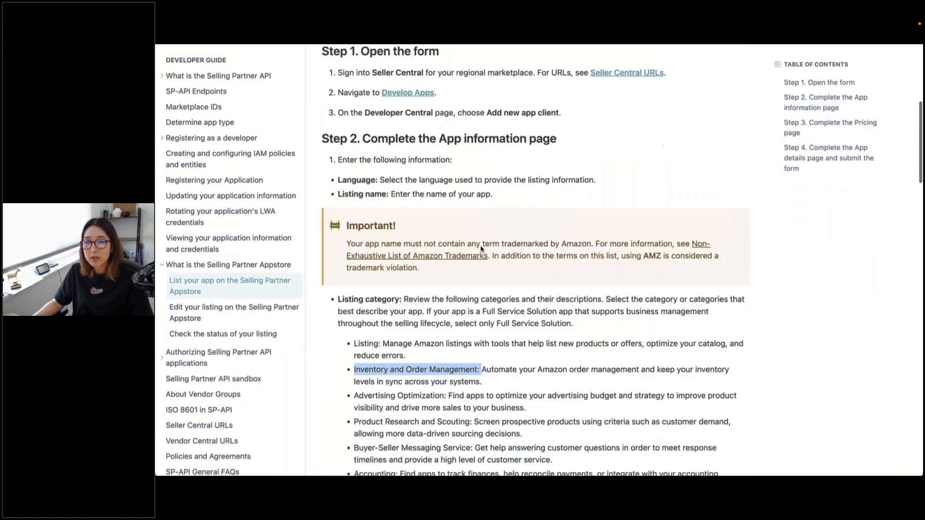
scroll(down, 3)
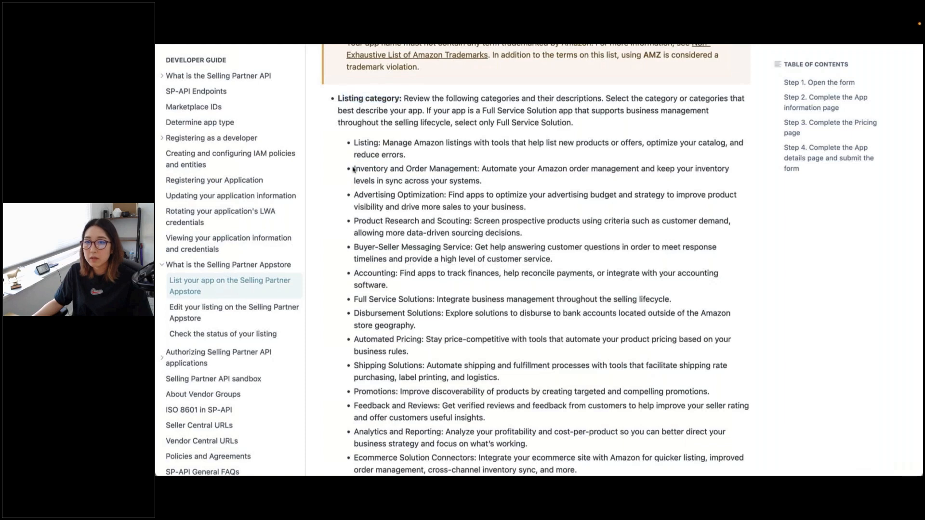
drag(352, 168, 478, 167)
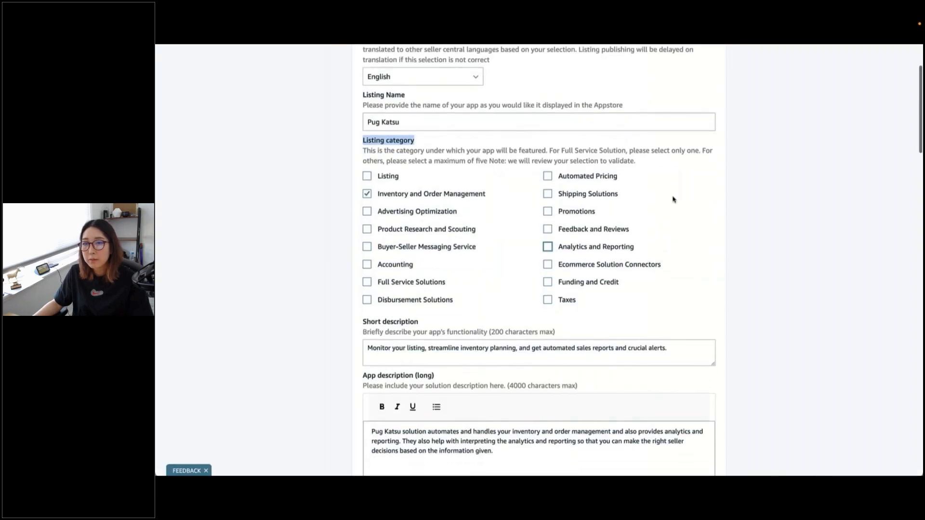
scroll(down, 3)
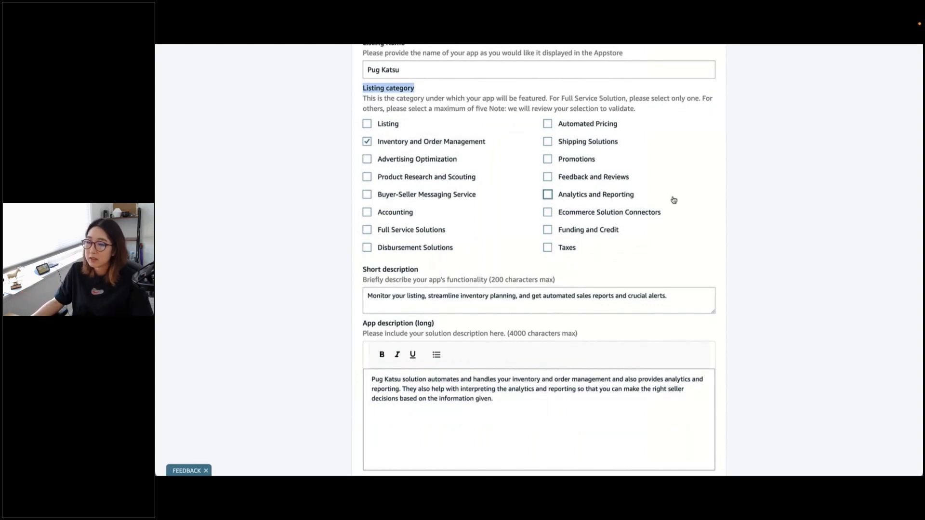
scroll(down, 3)
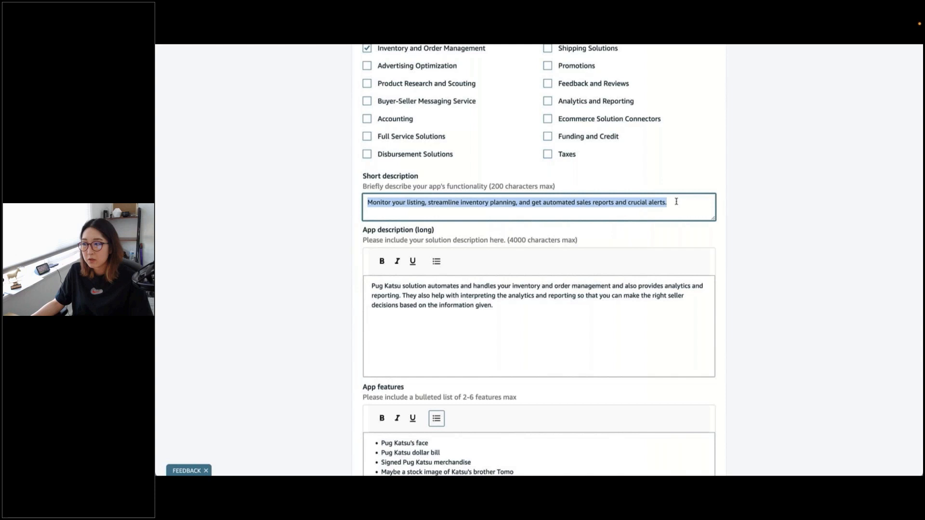
mouse_move(686, 198)
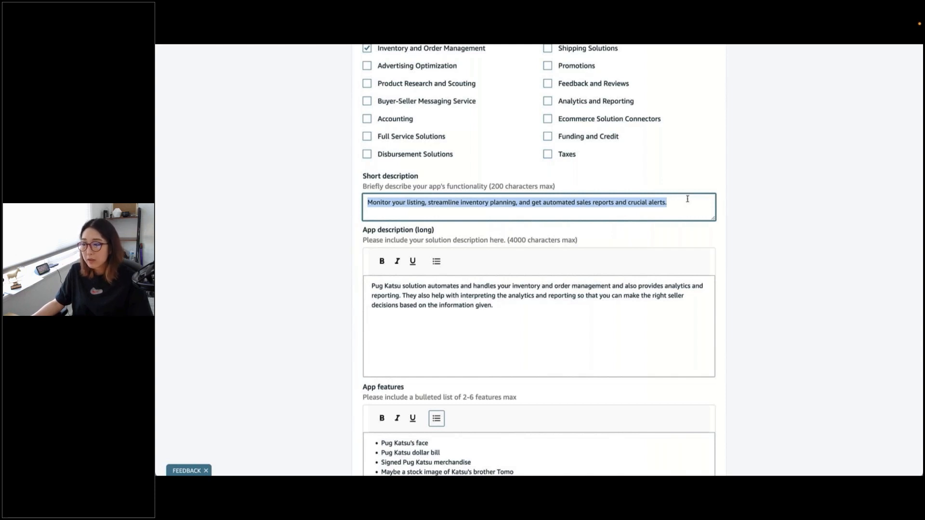
scroll(down, 3)
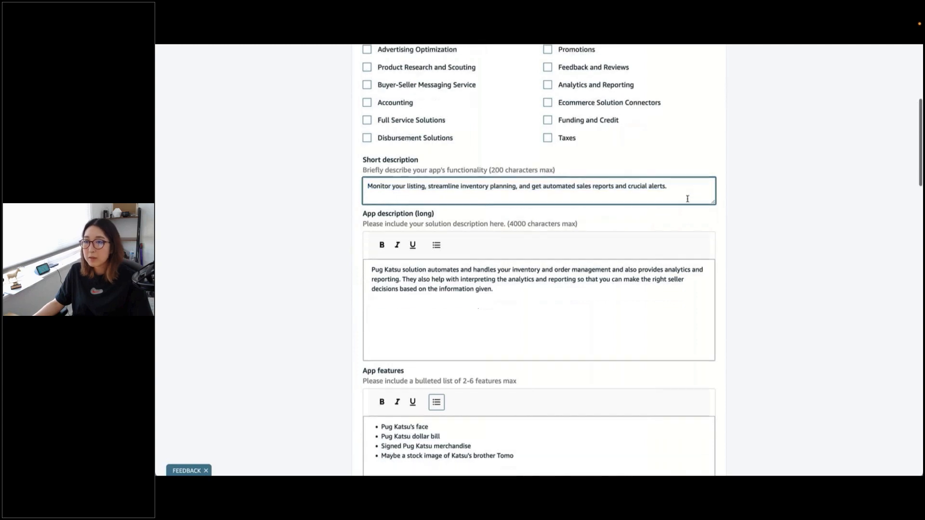
scroll(down, 3)
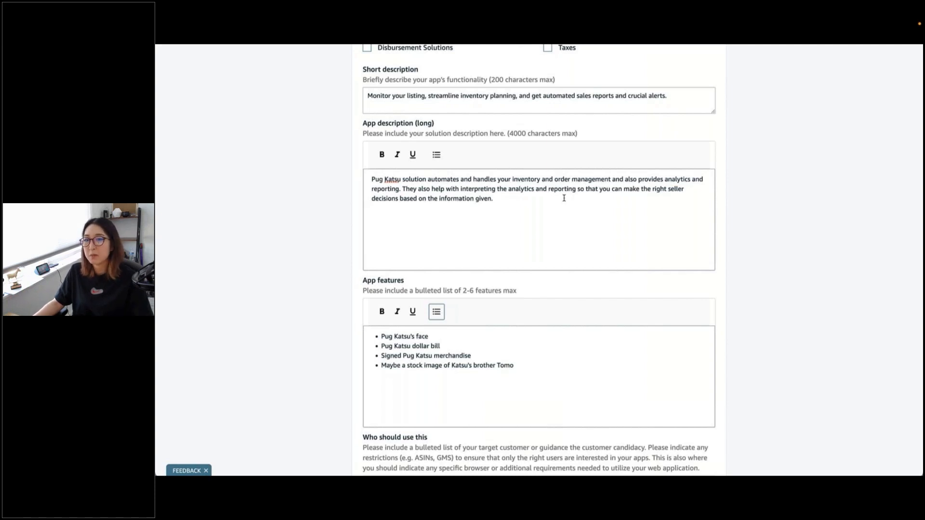
scroll(down, 3)
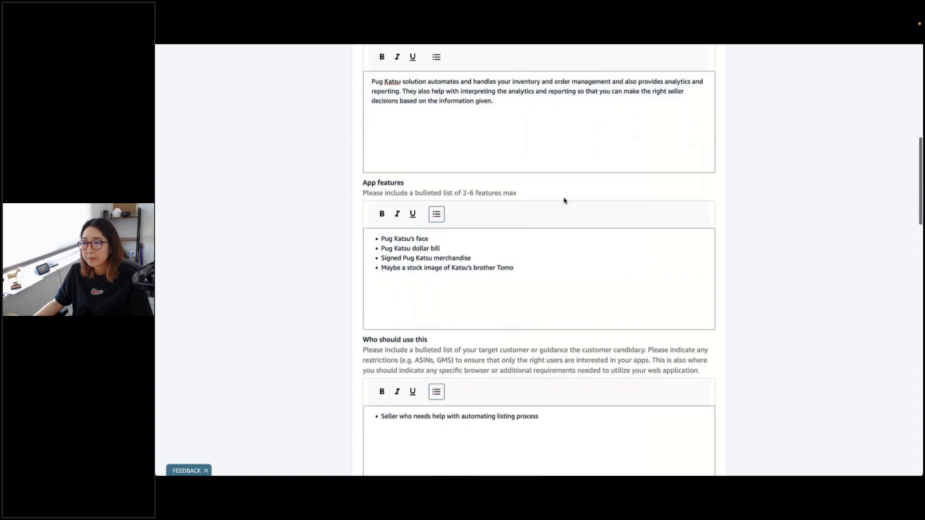
scroll(down, 3)
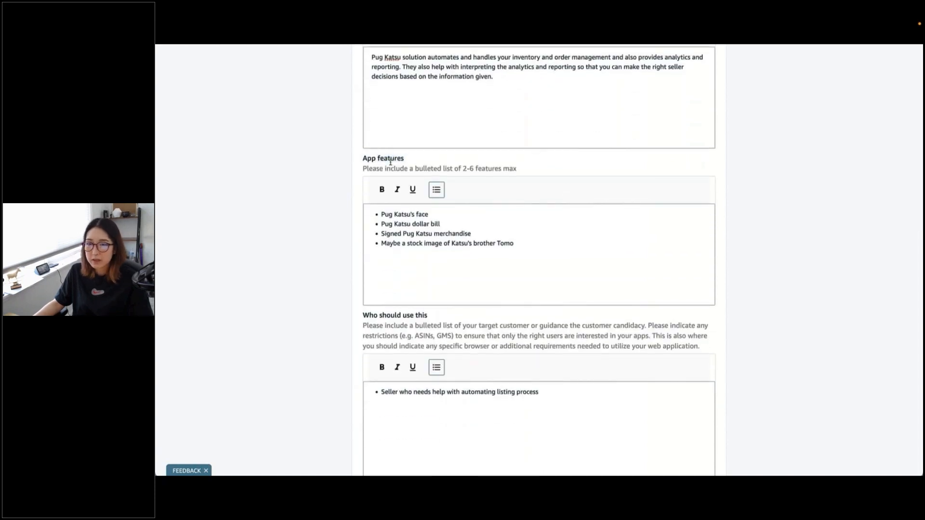
double_click(382, 158)
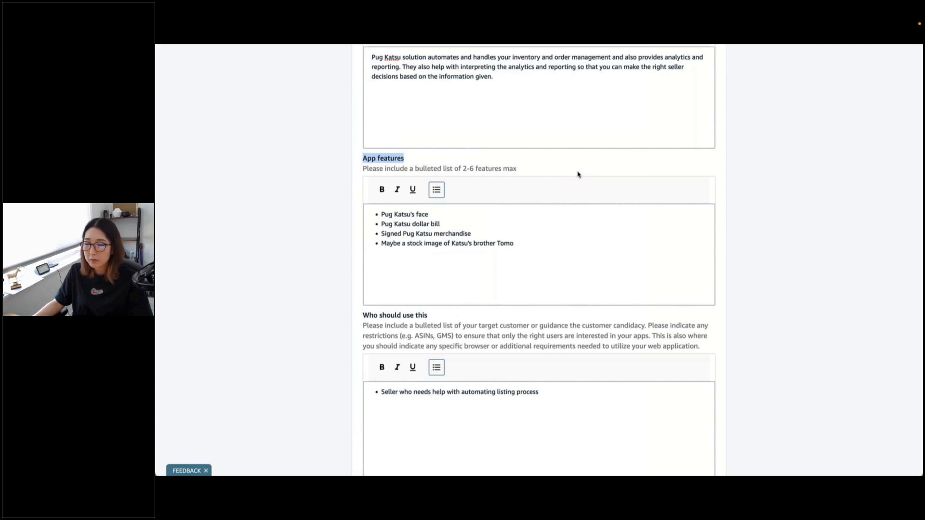
scroll(down, 3)
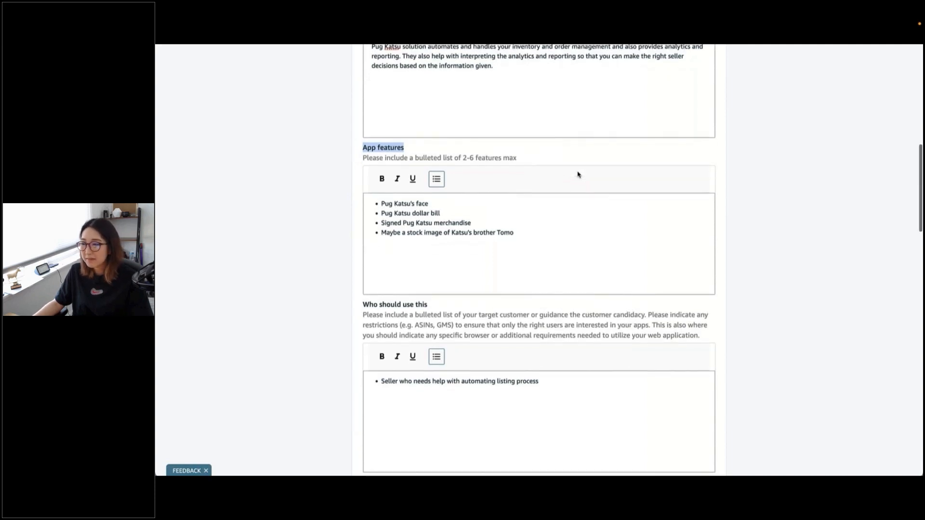
scroll(down, 3)
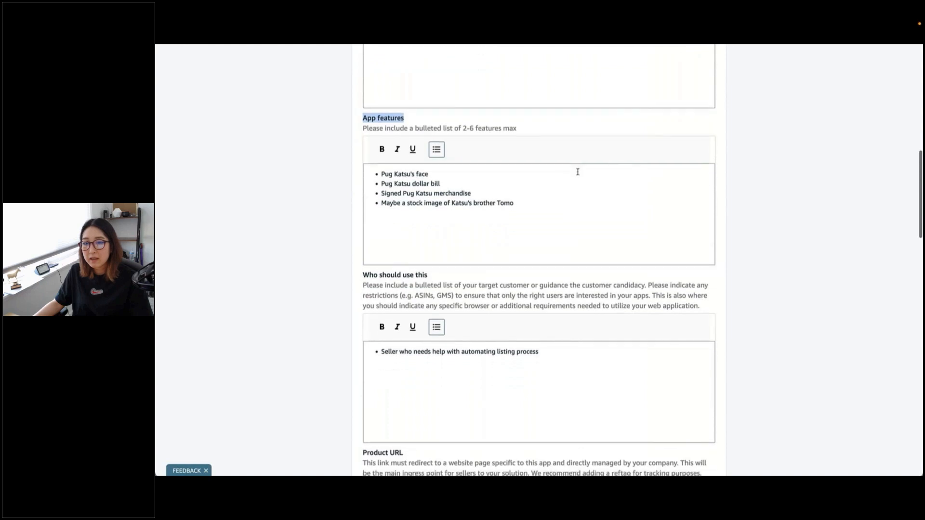
mouse_move(536, 201)
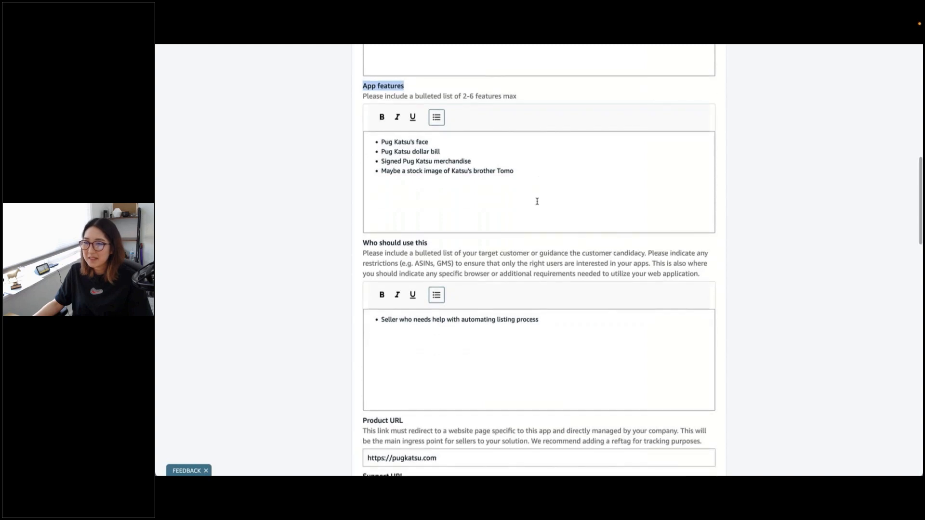
scroll(down, 3)
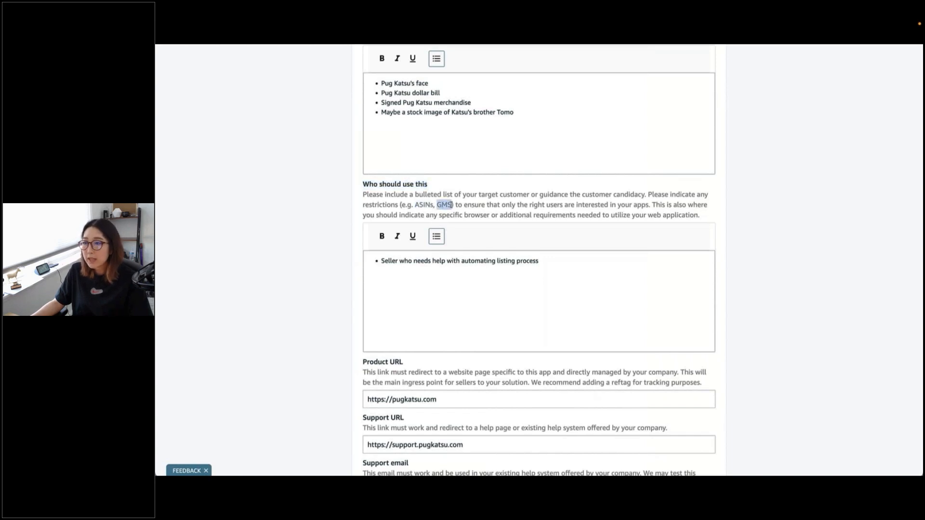
mouse_move(703, 222)
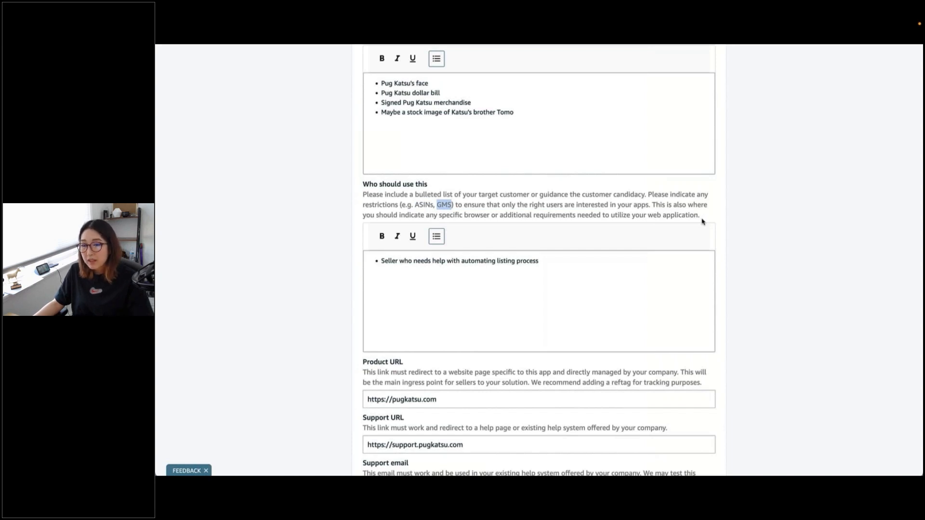
scroll(down, 3)
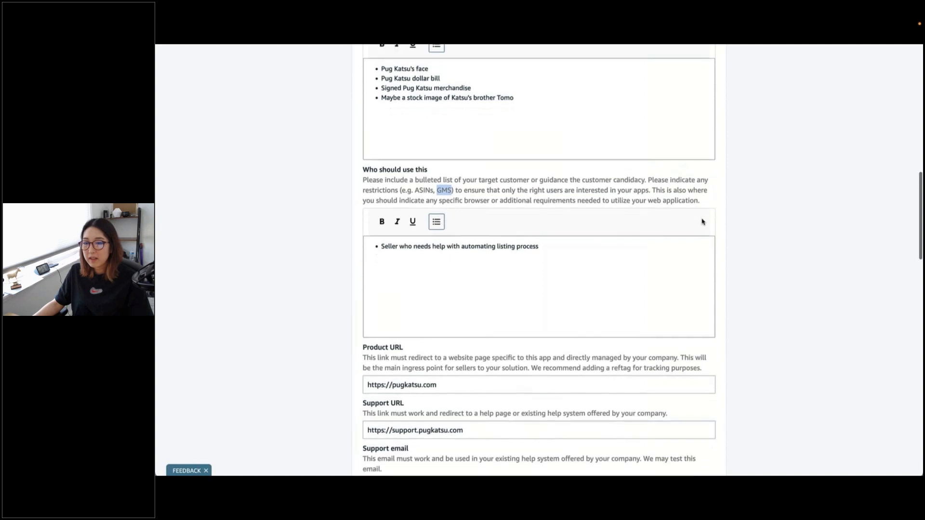
scroll(down, 3)
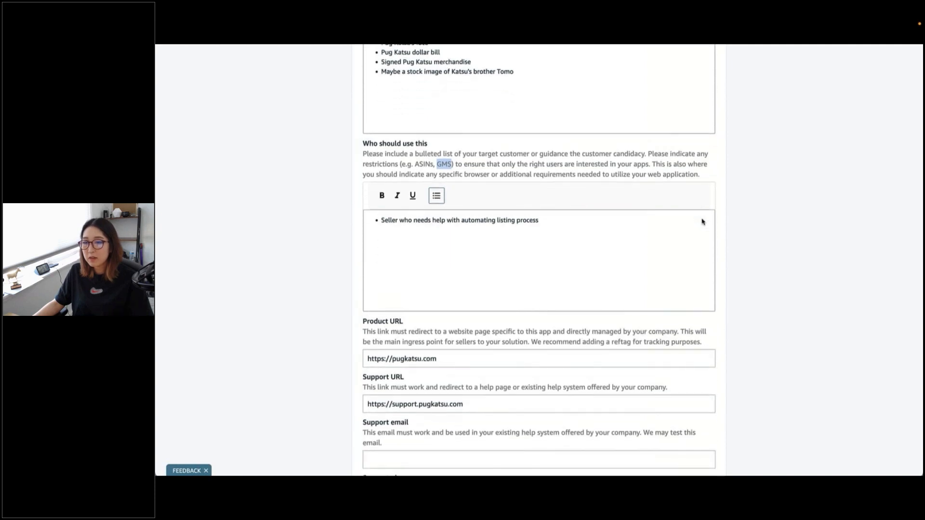
scroll(down, 3)
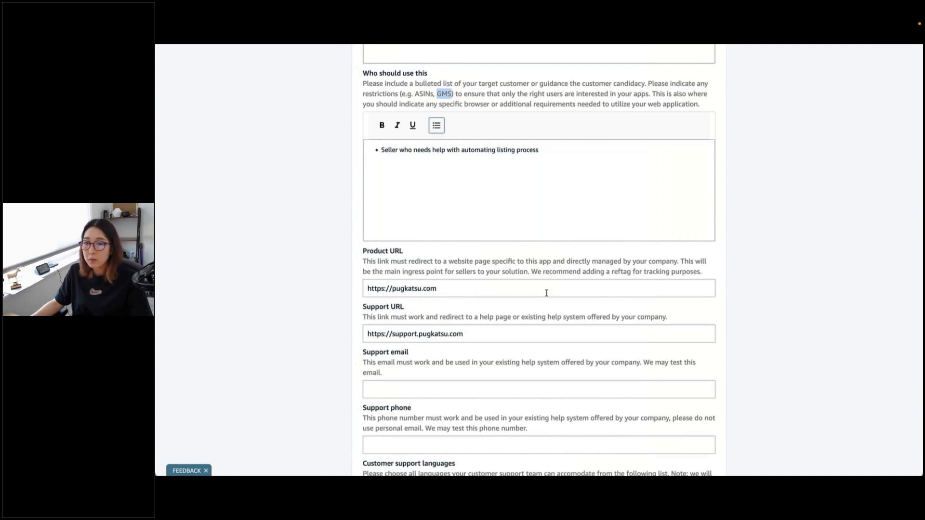
scroll(down, 3)
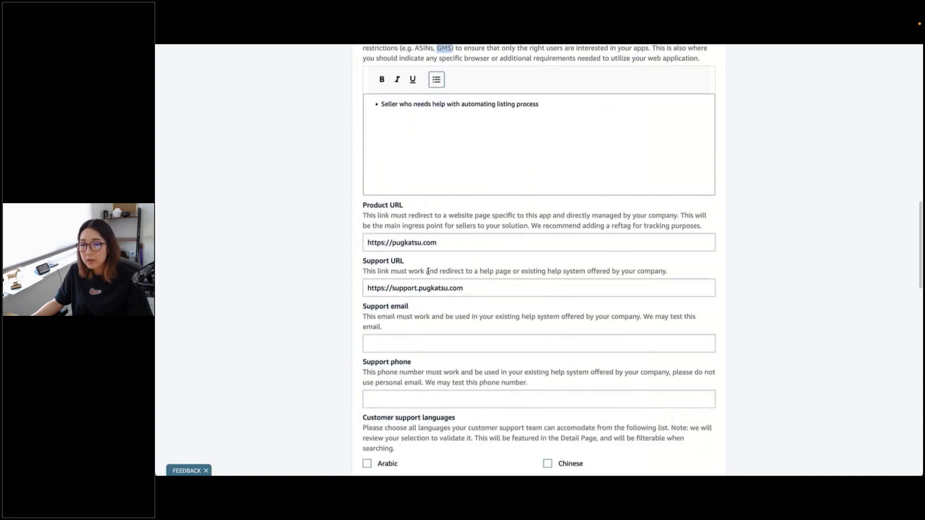
double_click(382, 260)
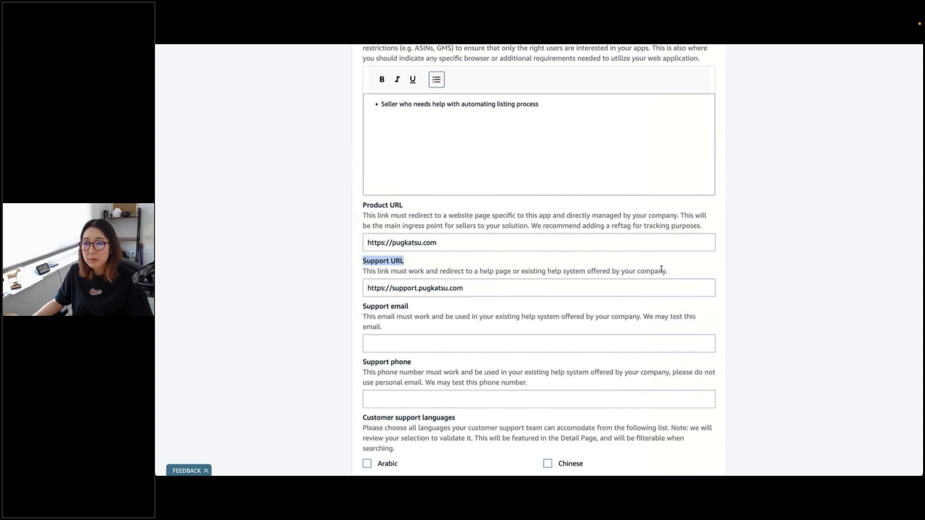
scroll(down, 3)
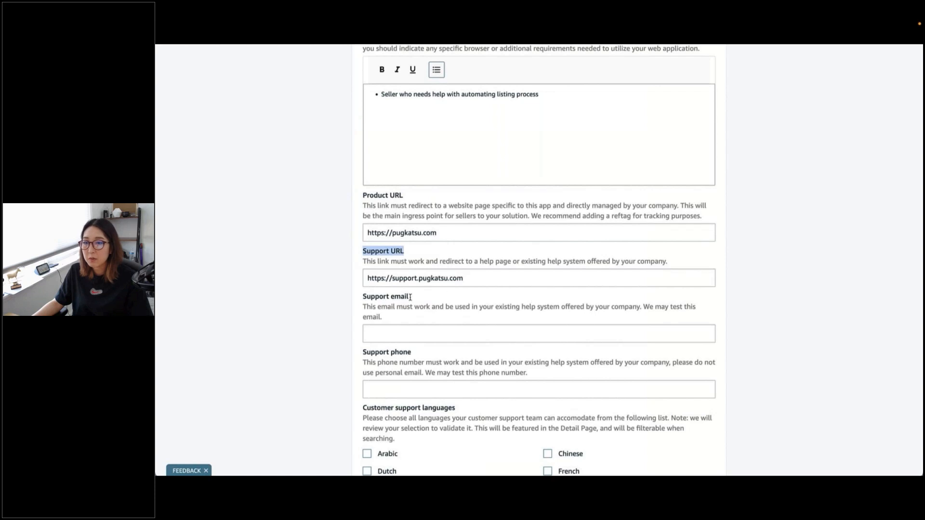
double_click(386, 297)
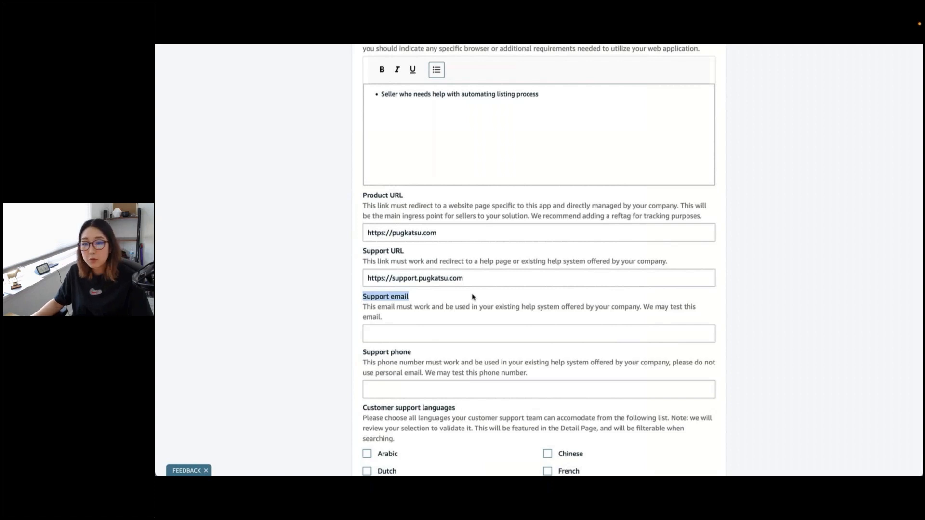
scroll(down, 3)
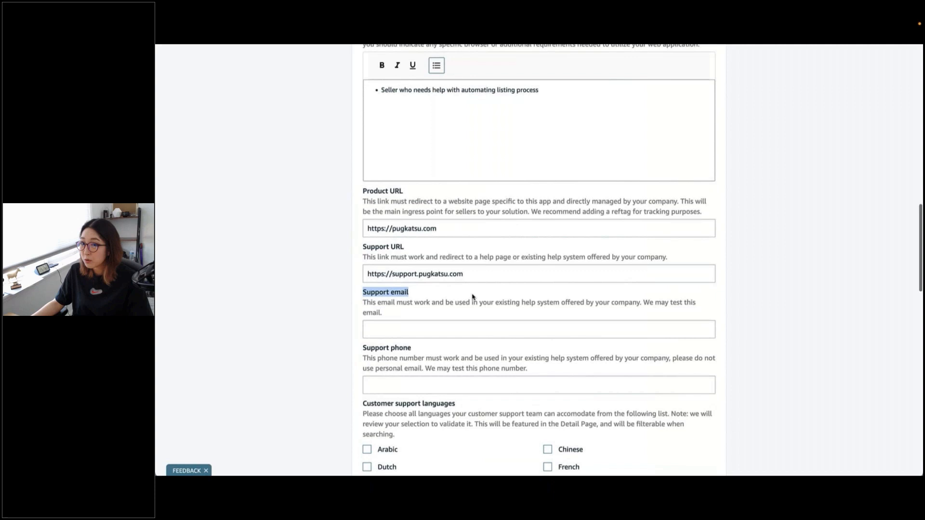
scroll(down, 3)
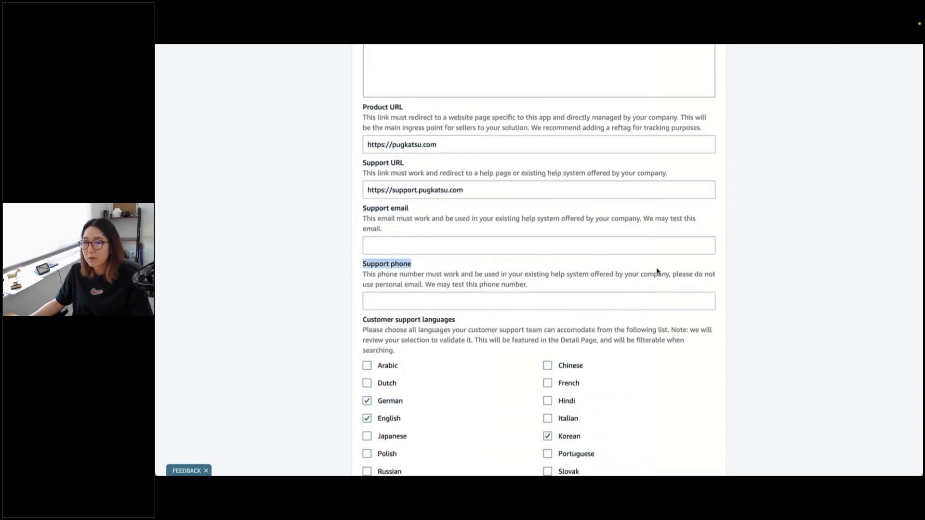
mouse_move(727, 266)
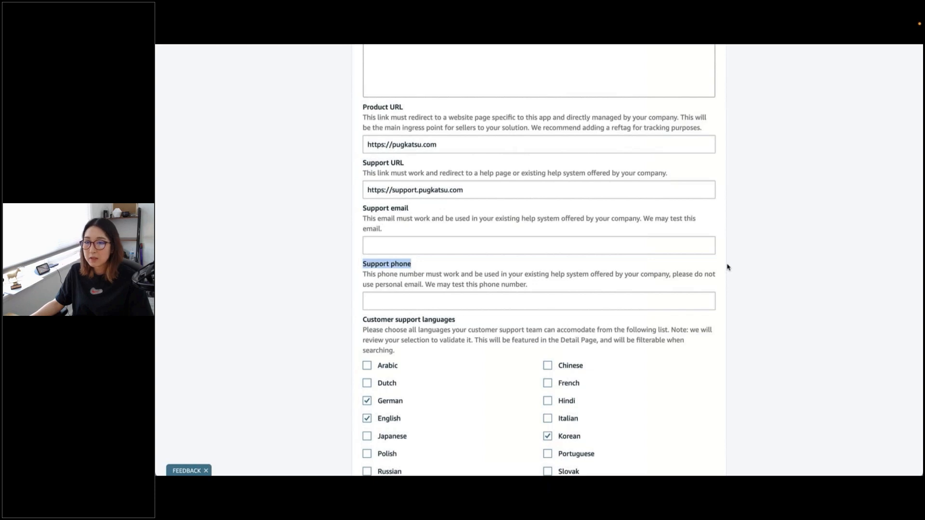
scroll(down, 3)
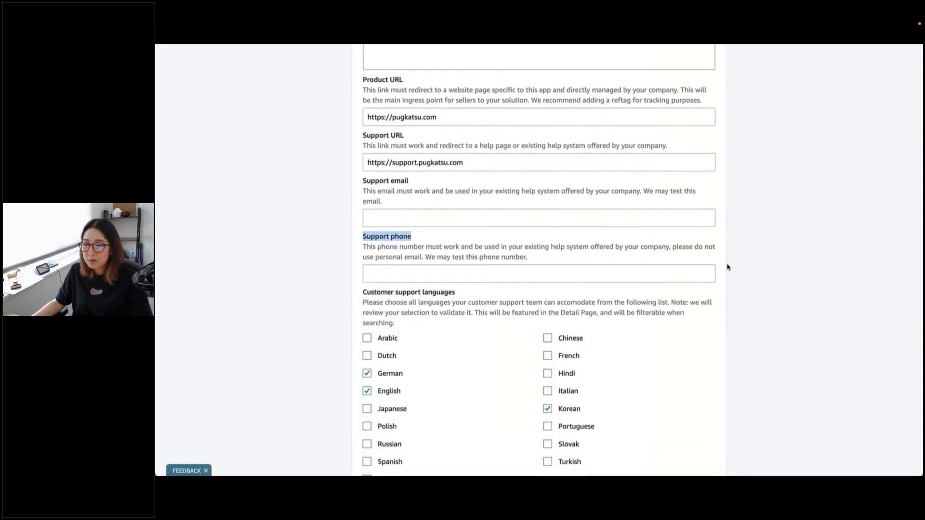
scroll(down, 3)
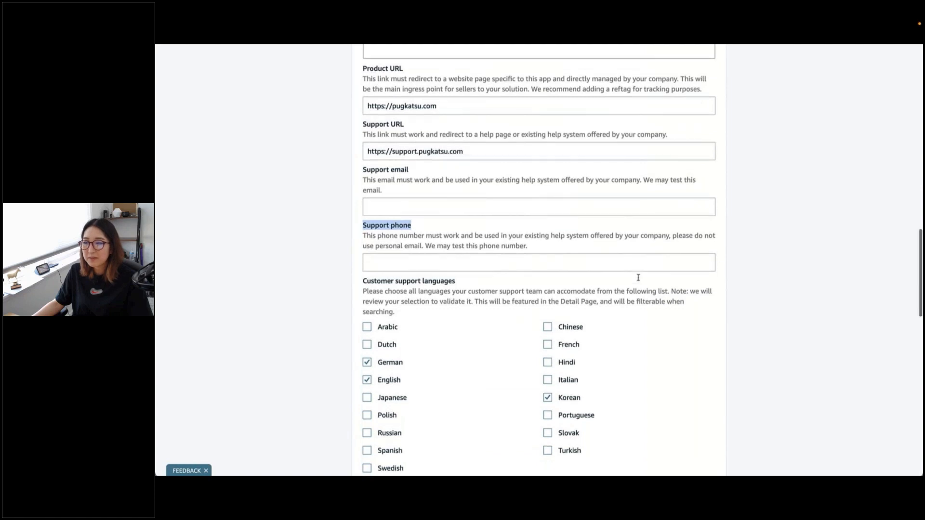
scroll(down, 3)
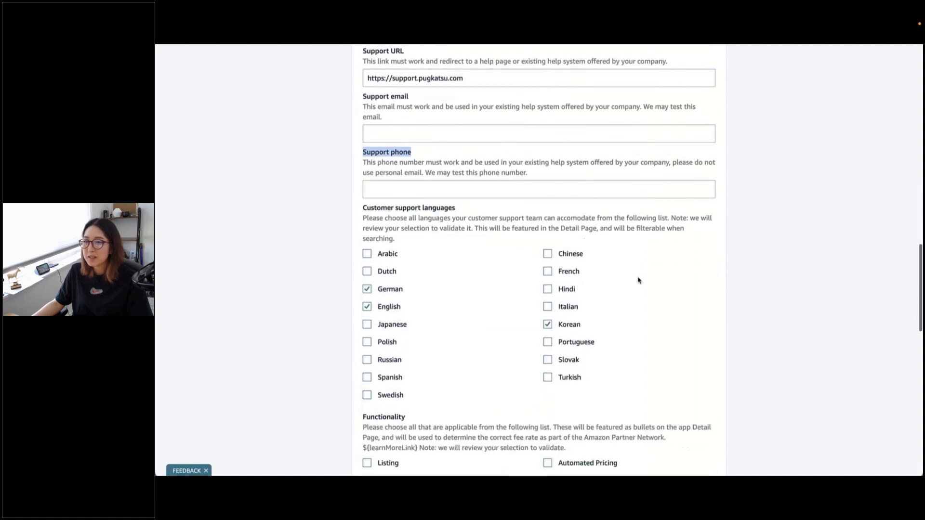
scroll(down, 3)
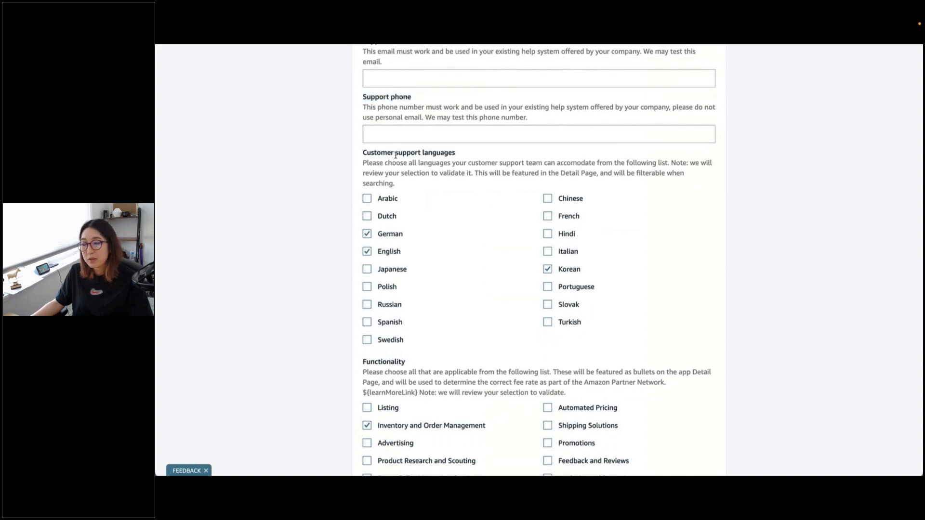
double_click(396, 152)
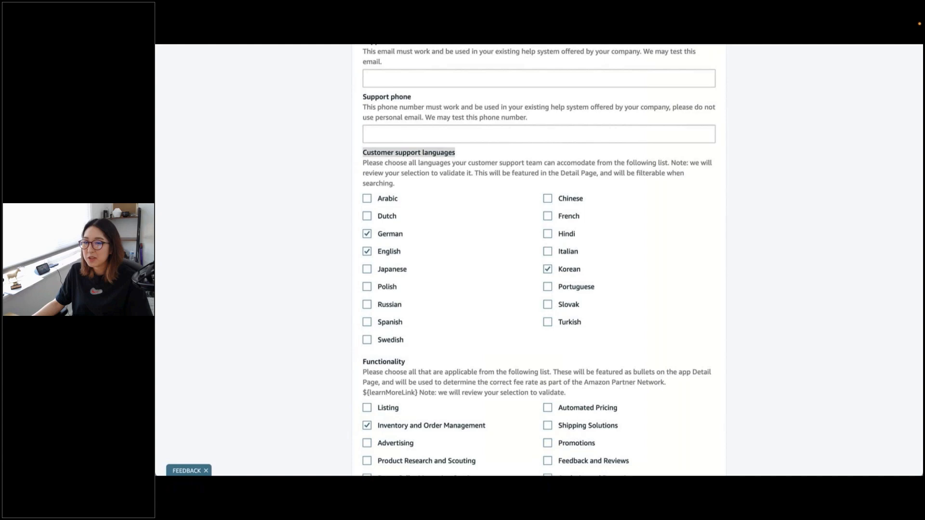
scroll(down, 3)
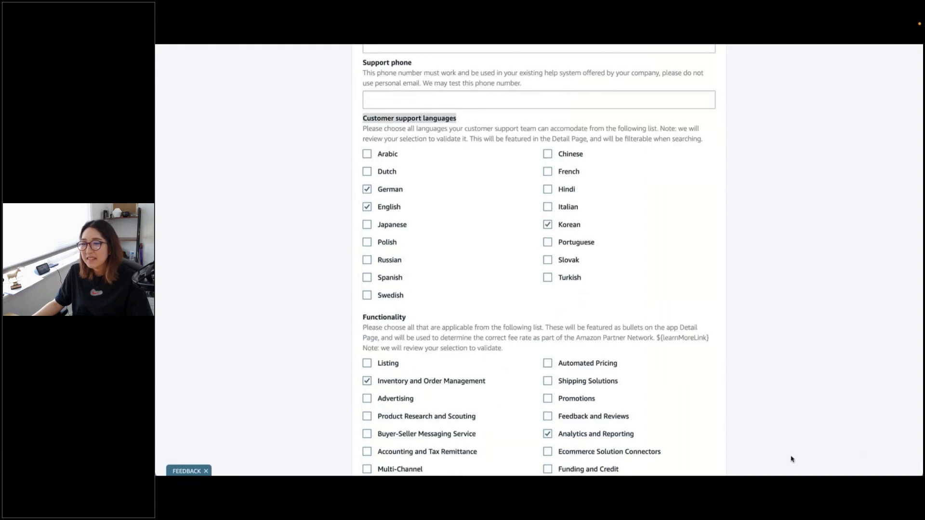
scroll(down, 3)
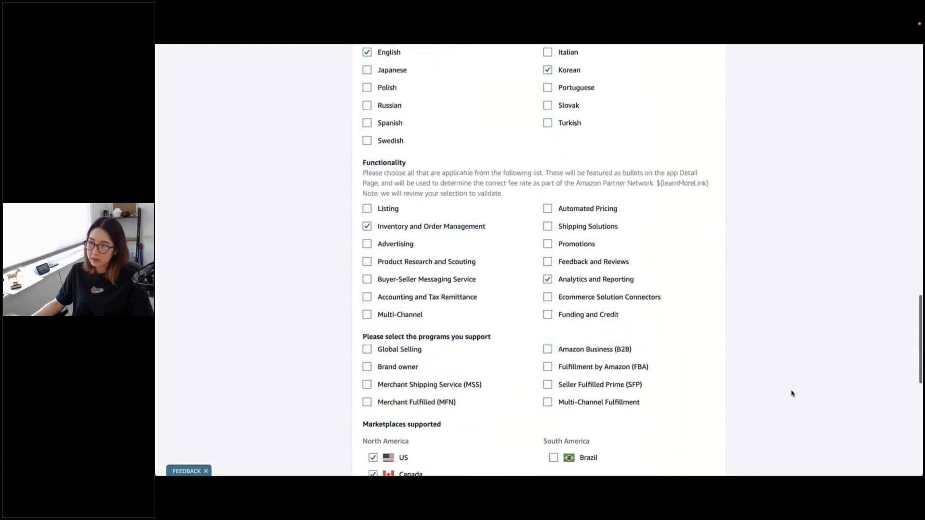
scroll(down, 3)
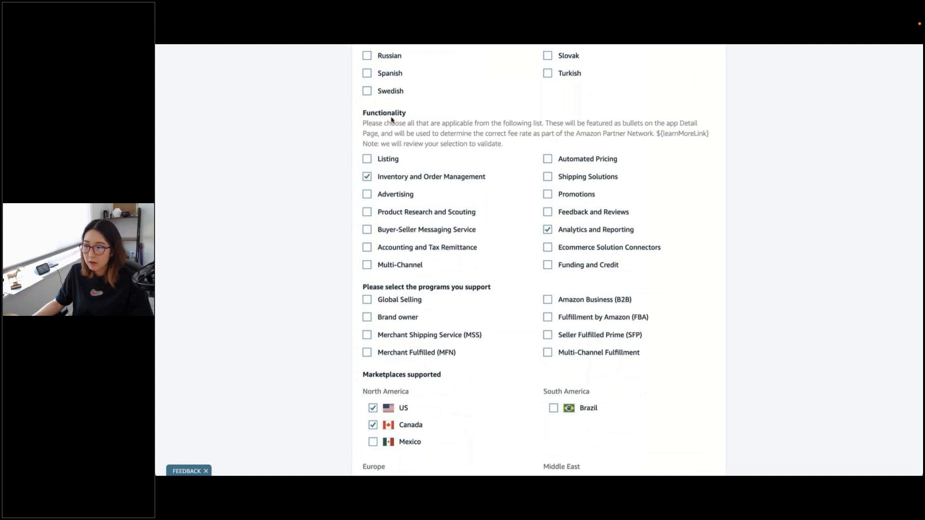
double_click(383, 112)
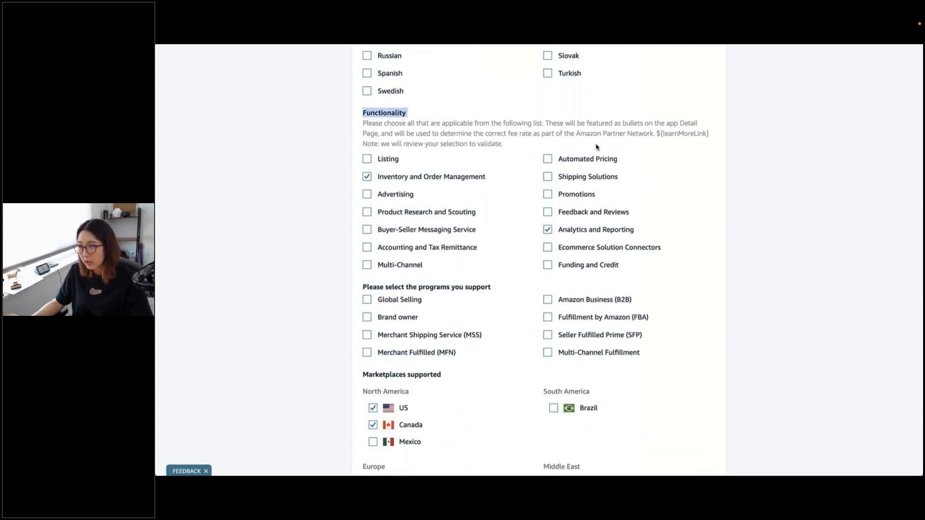
mouse_move(662, 189)
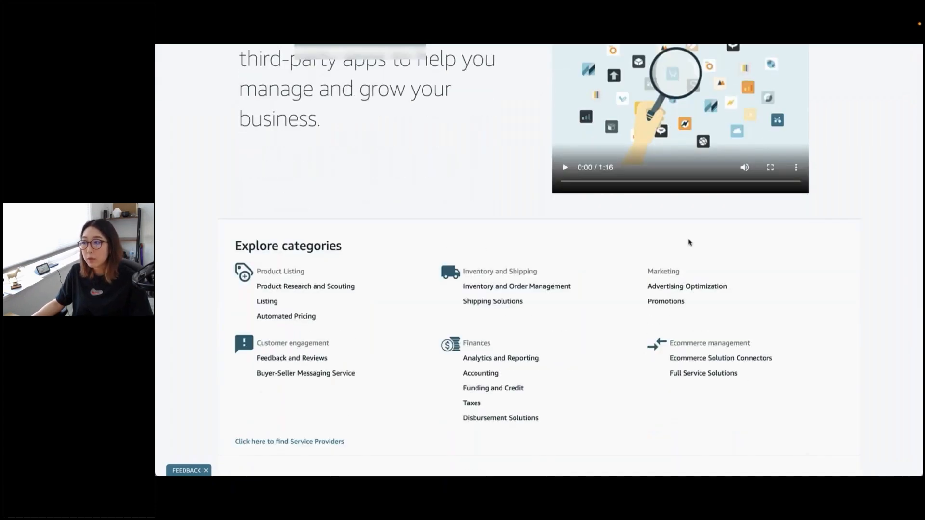
mouse_move(751, 275)
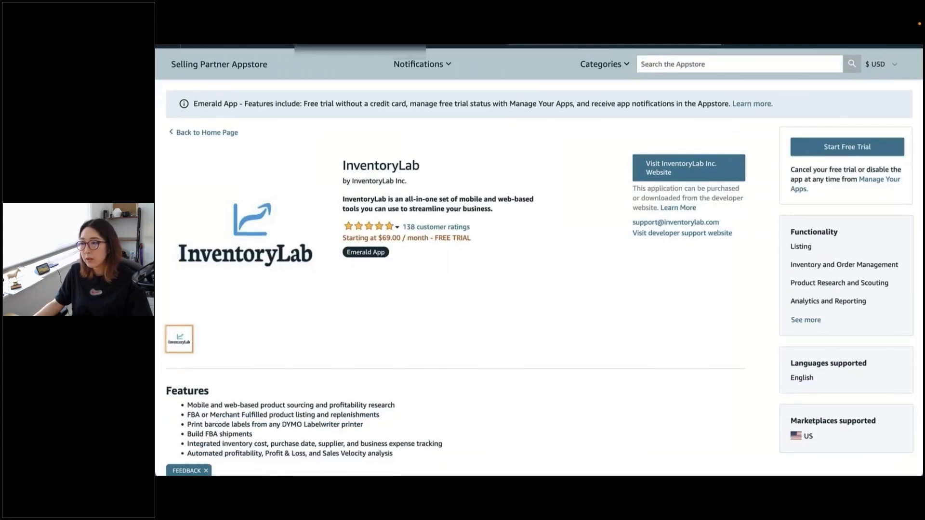
mouse_move(683, 272)
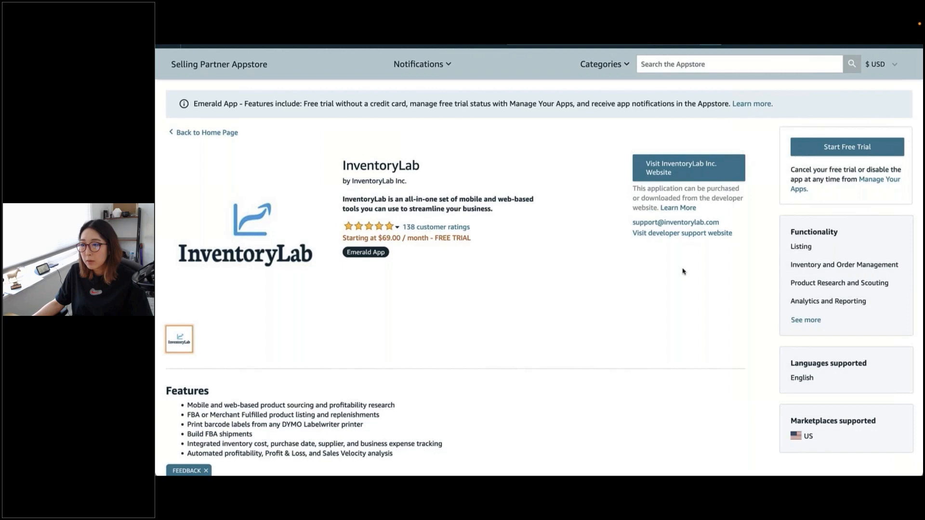
double_click(813, 231)
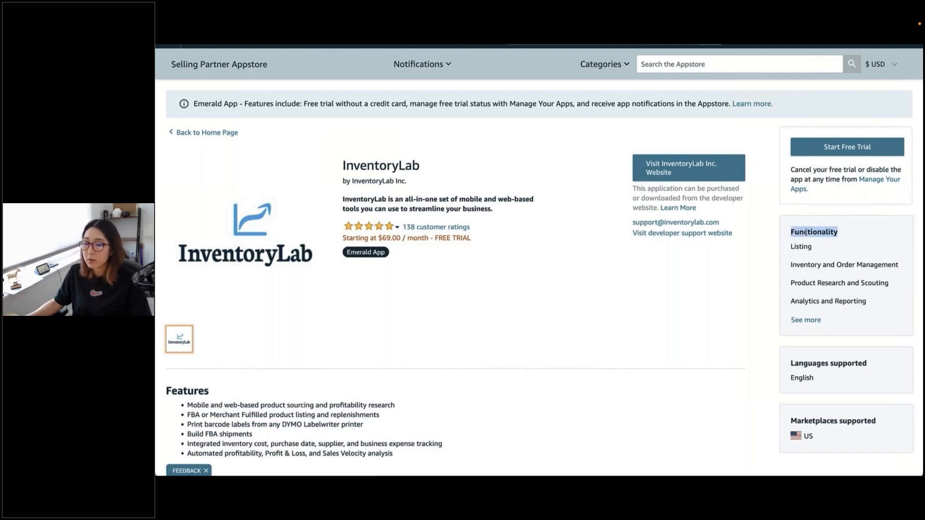
mouse_move(718, 263)
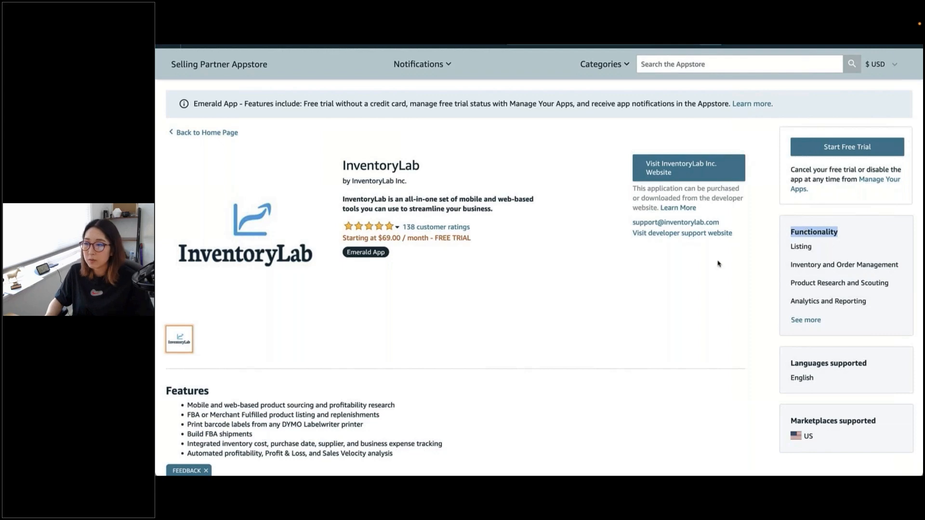
mouse_move(711, 268)
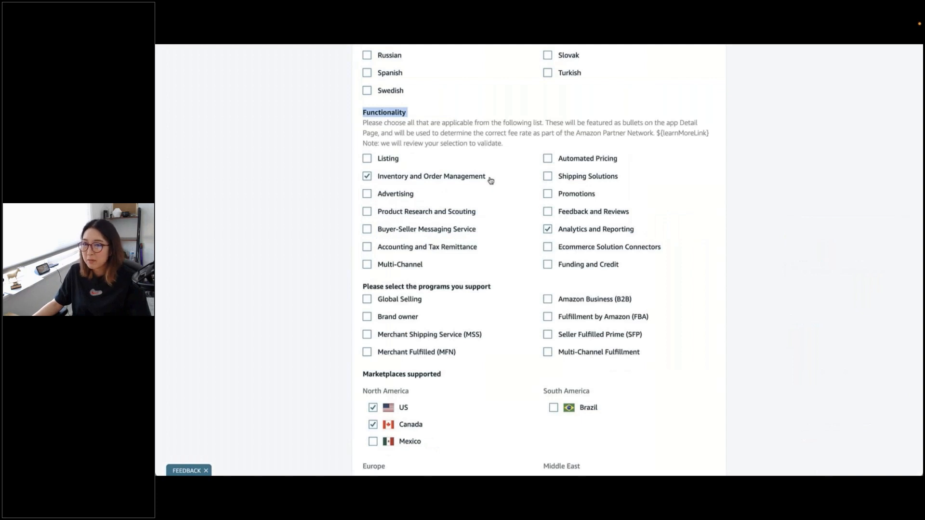
- Review Functionality, programs and Marketplaces sections, then save the app information and continue
scroll(down, 3)
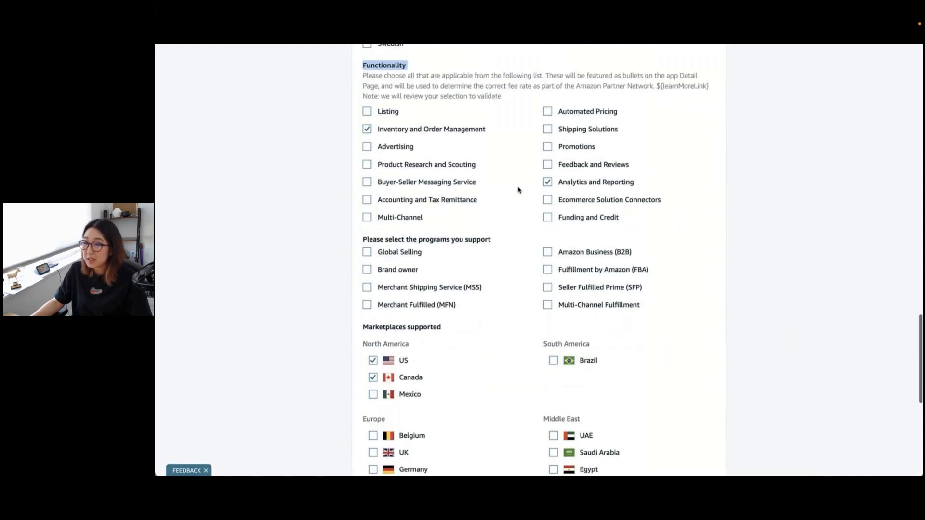
double_click(427, 238)
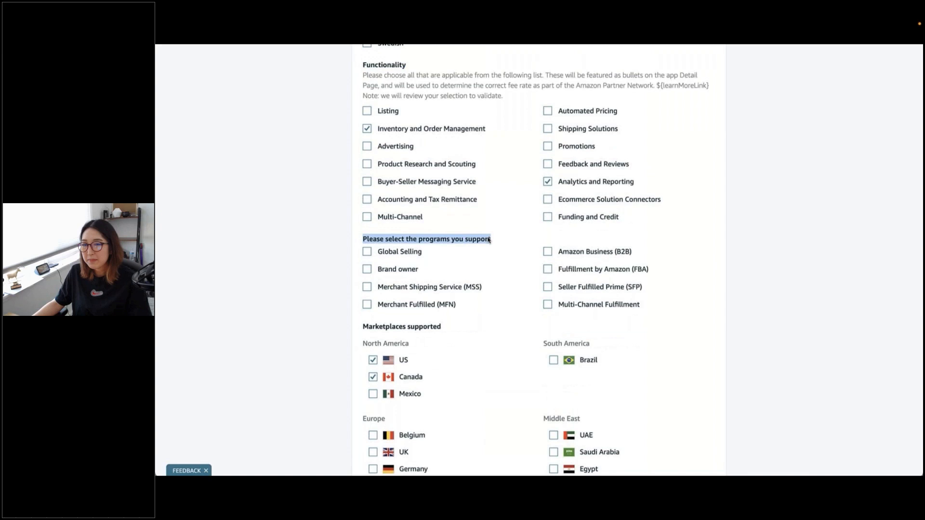
mouse_move(678, 229)
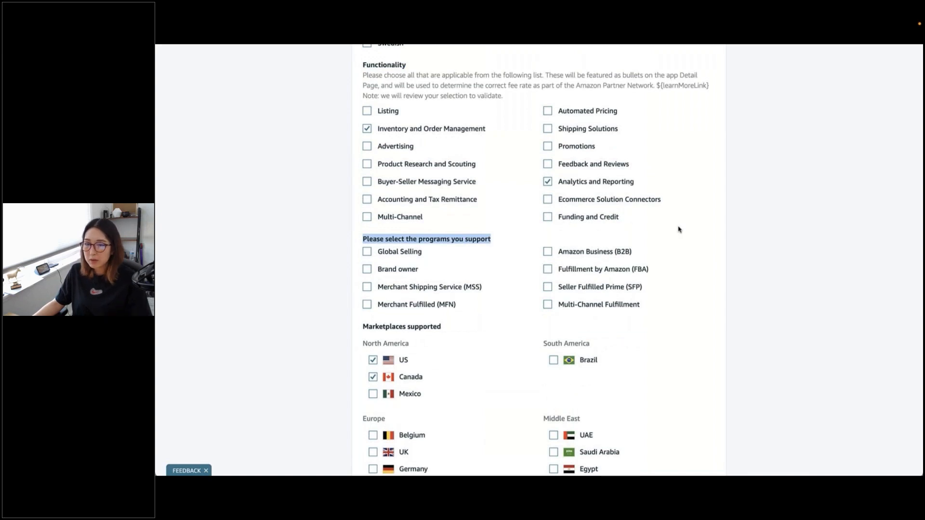
scroll(down, 3)
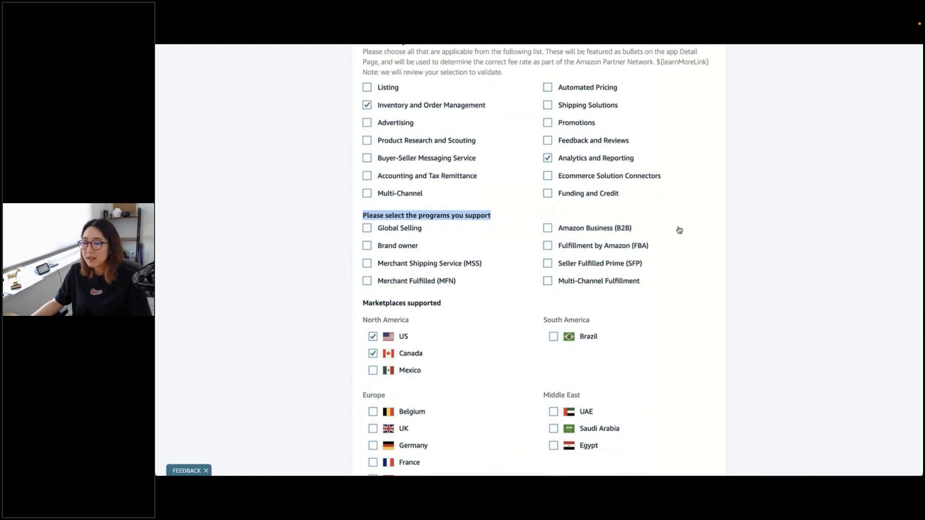
scroll(down, 3)
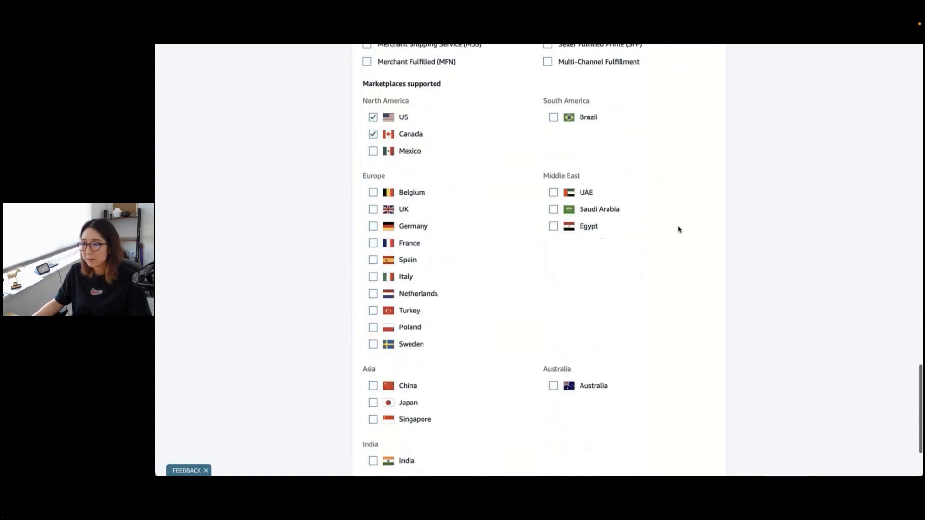
scroll(down, 3)
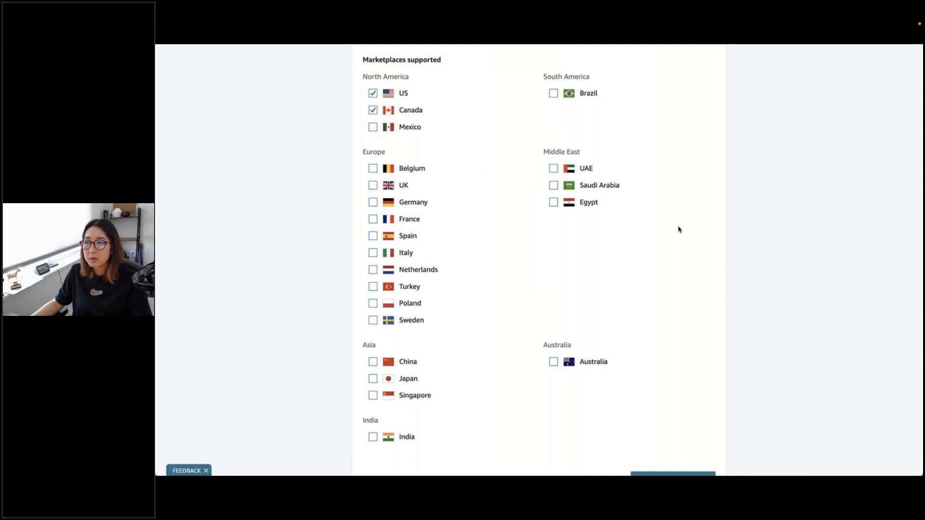
scroll(down, 3)
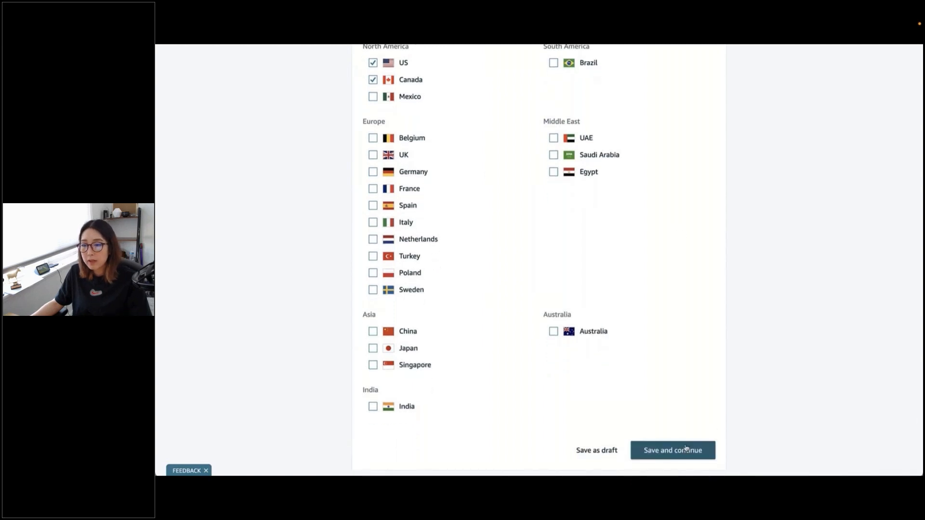
click(673, 450)
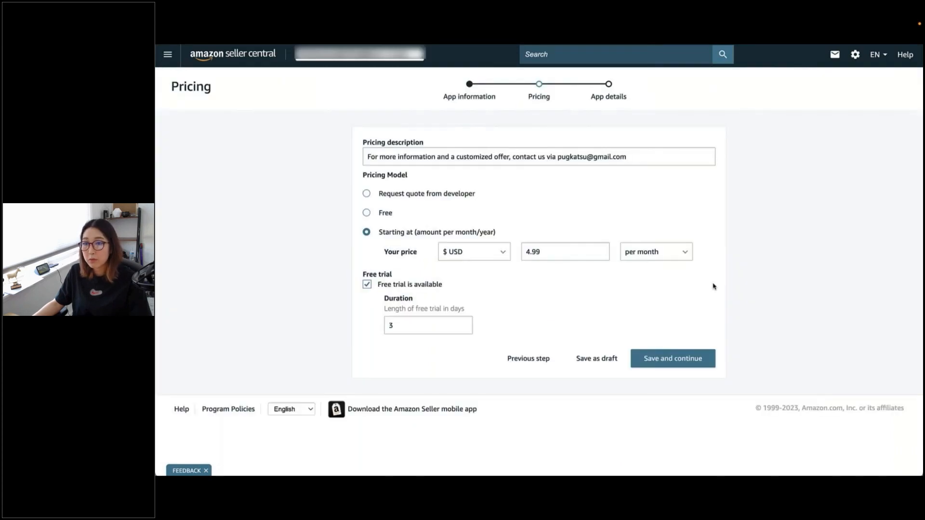
mouse_move(532, 187)
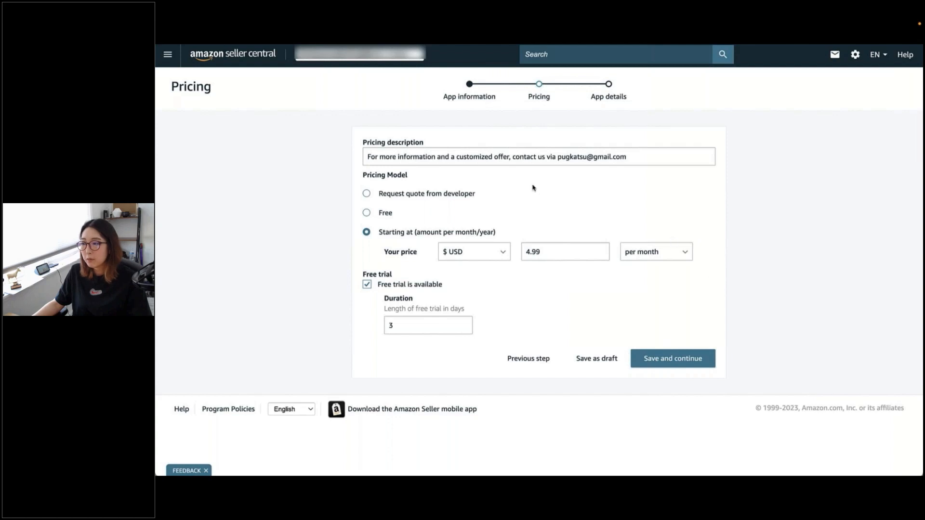
- Replace the pricing description with 'with promo code: KATSU'
click(366, 193)
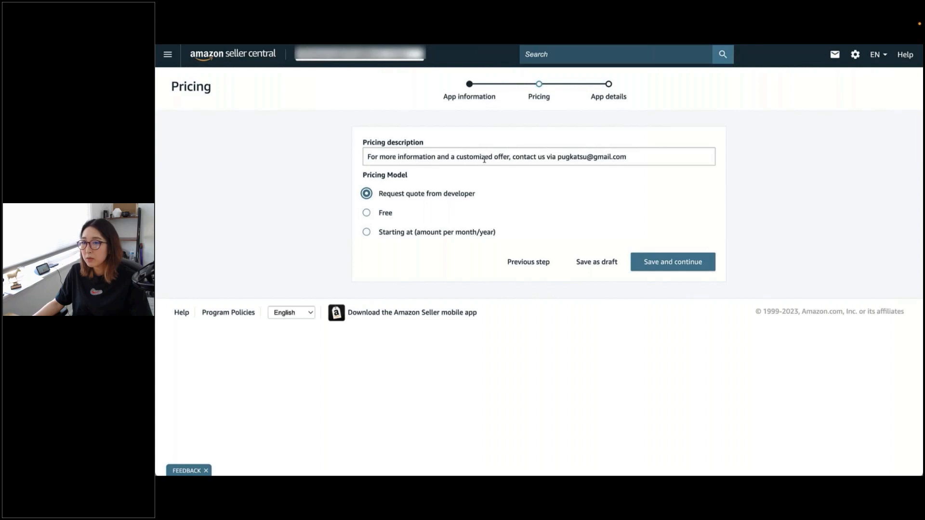
triple_click(485, 156)
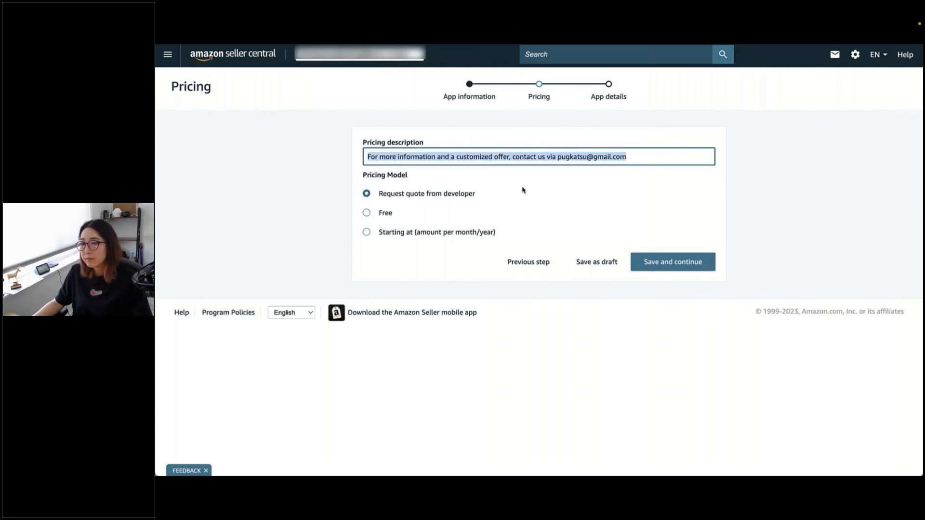
mouse_move(553, 182)
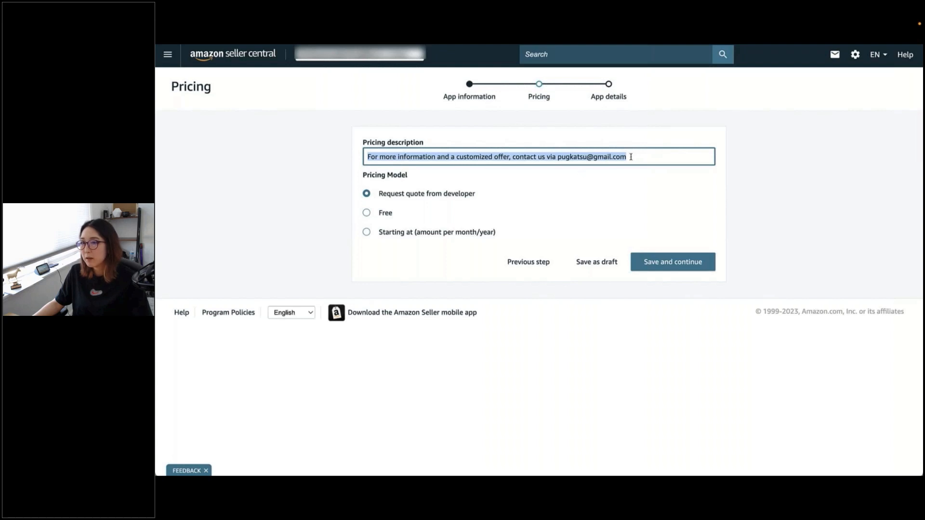
text(with p)
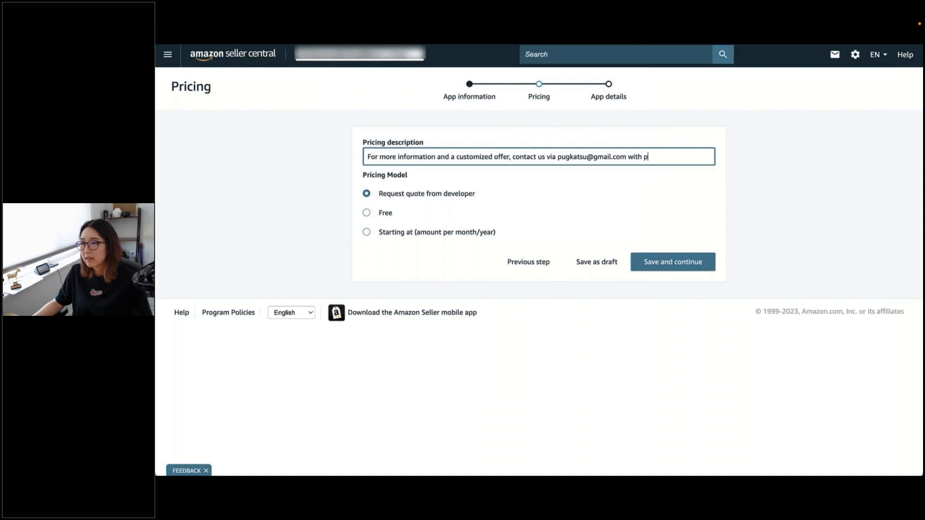
text(romo code: KAT)
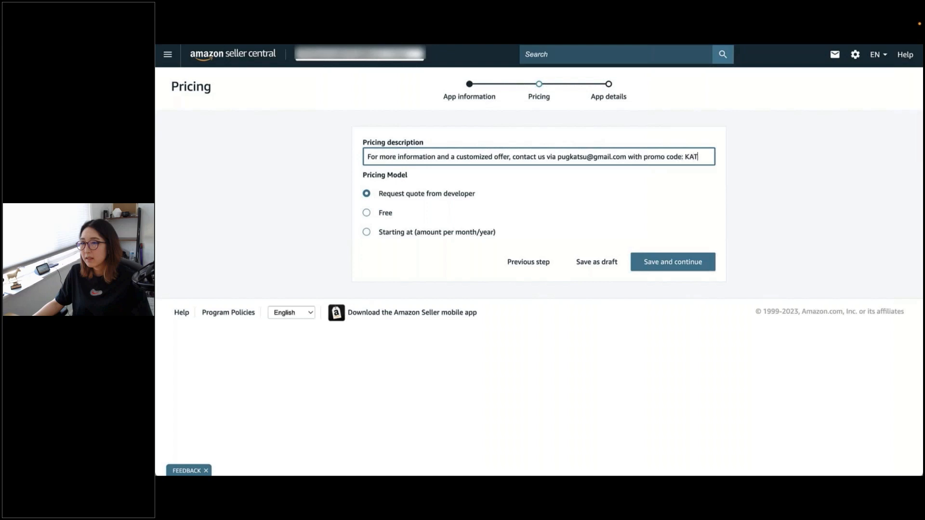
text(SU)
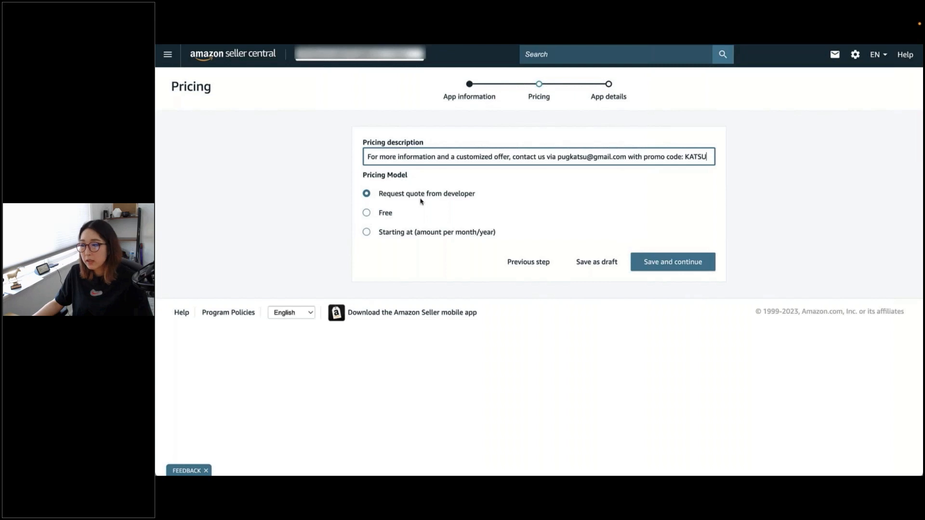
- Set a starting-at recurring price of $4.99 per month with a free trial, and save
click(366, 212)
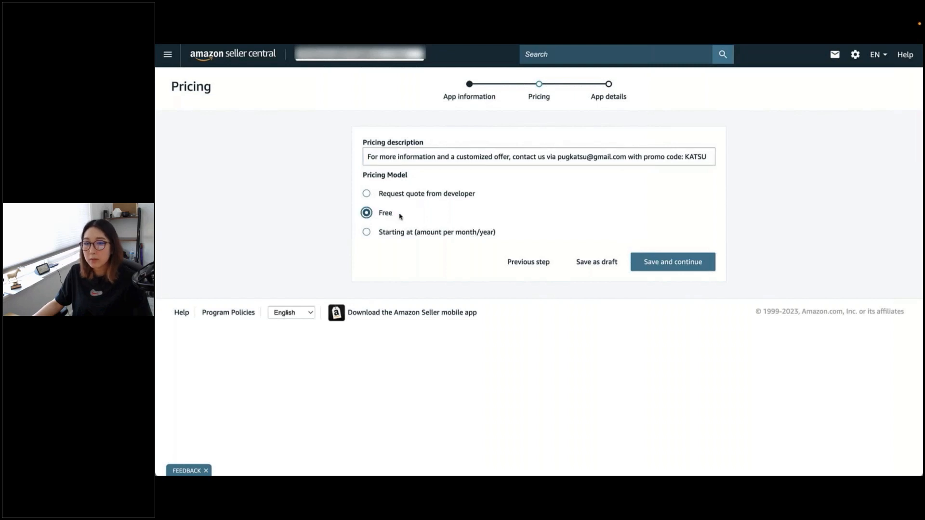
mouse_move(489, 204)
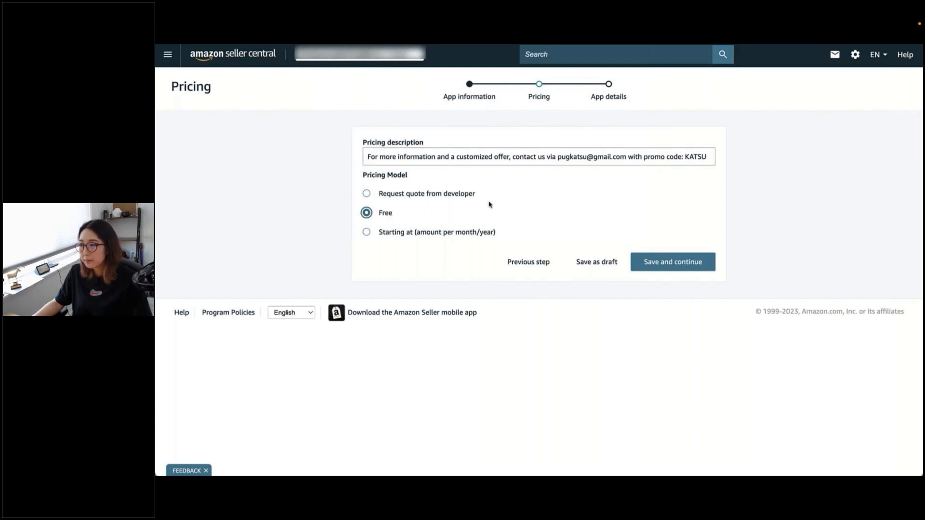
click(366, 232)
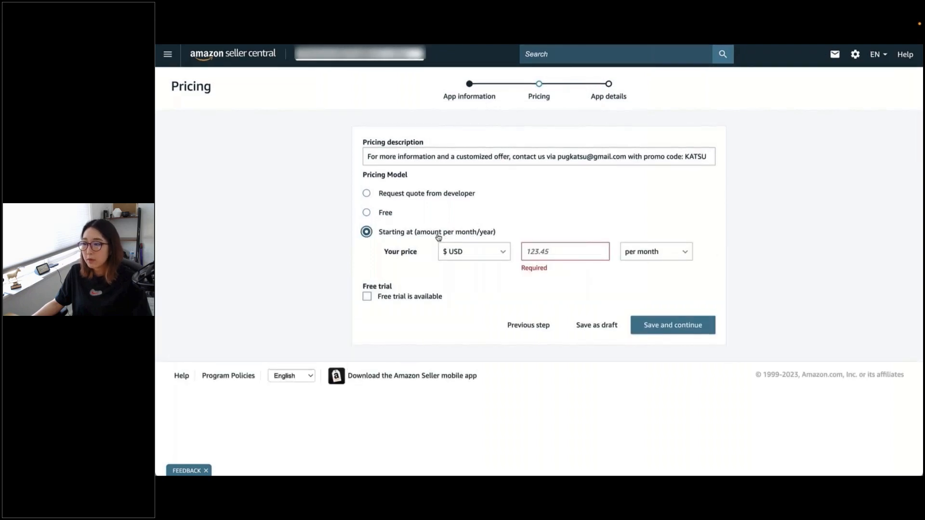
mouse_move(418, 286)
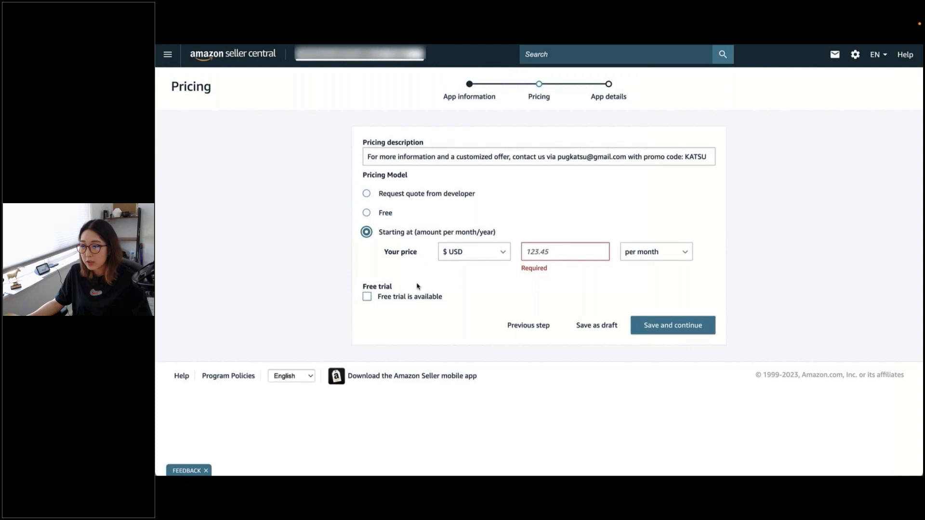
click(366, 296)
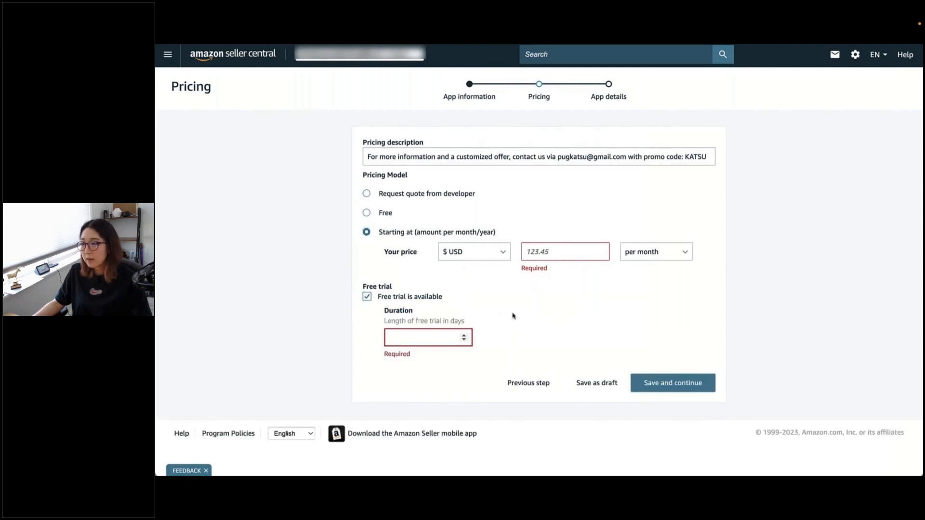
mouse_move(534, 312)
text(7)
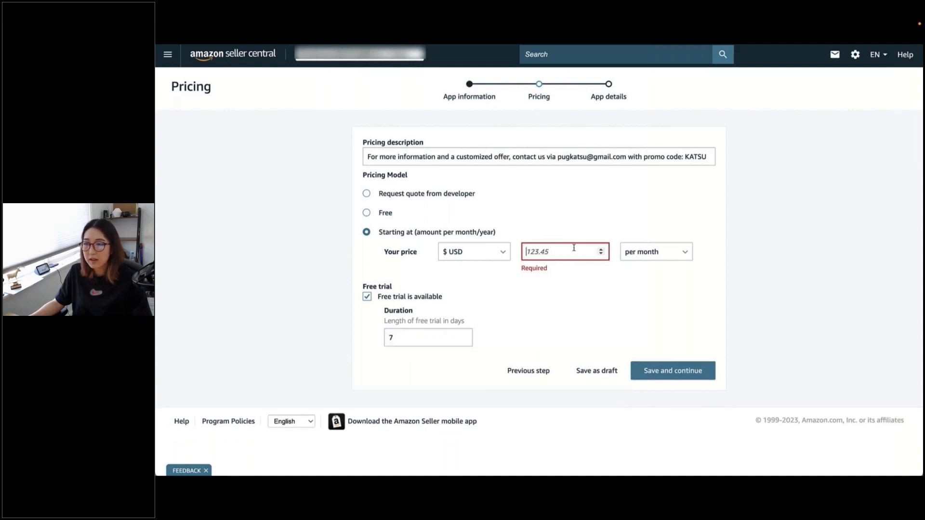
text(4.99)
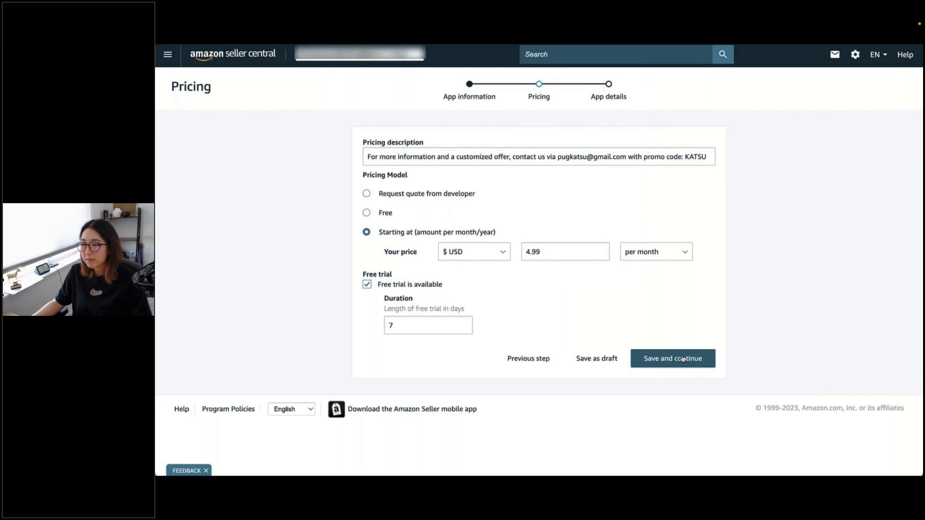
click(672, 358)
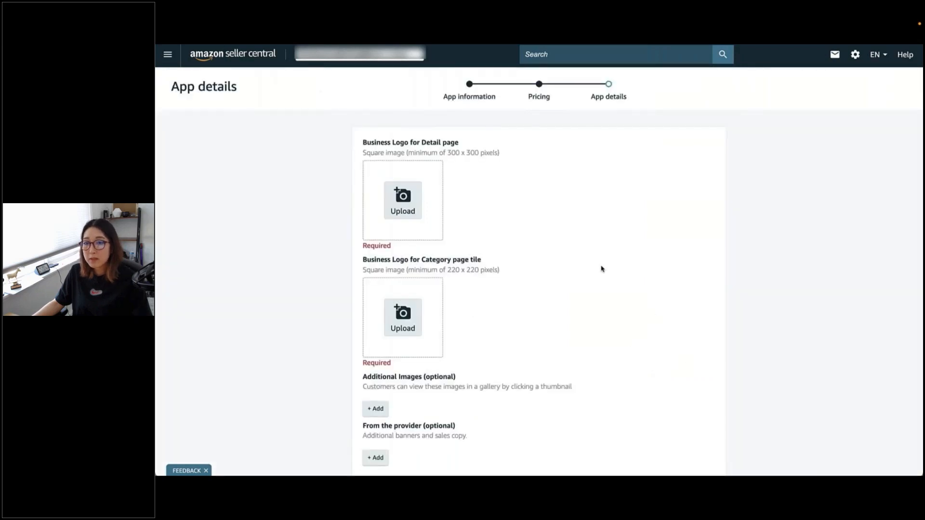
- Review the business logo sections and submit the finished app listing
scroll(down, 3)
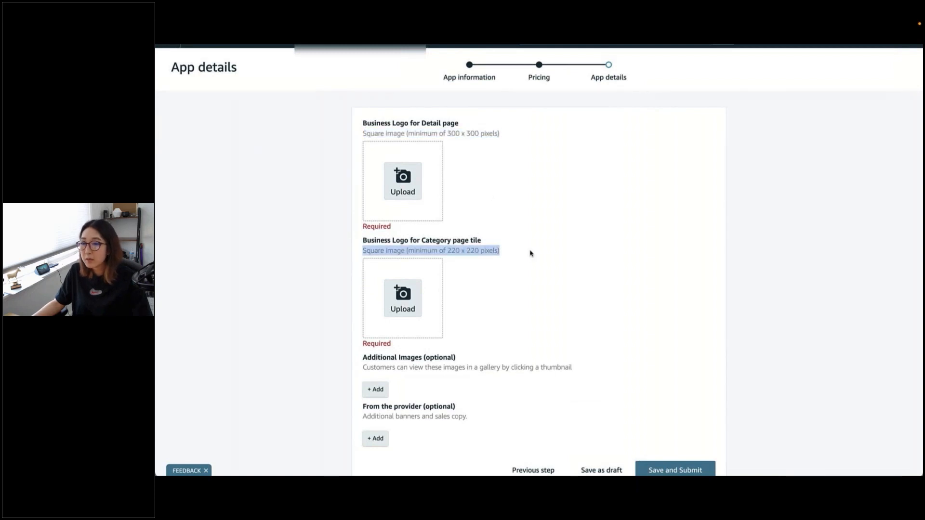
scroll(down, 3)
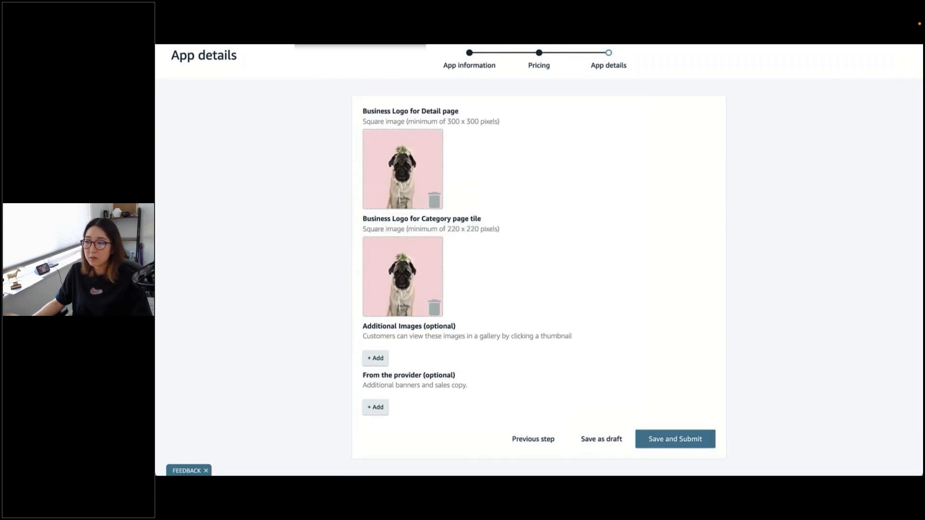
scroll(down, 3)
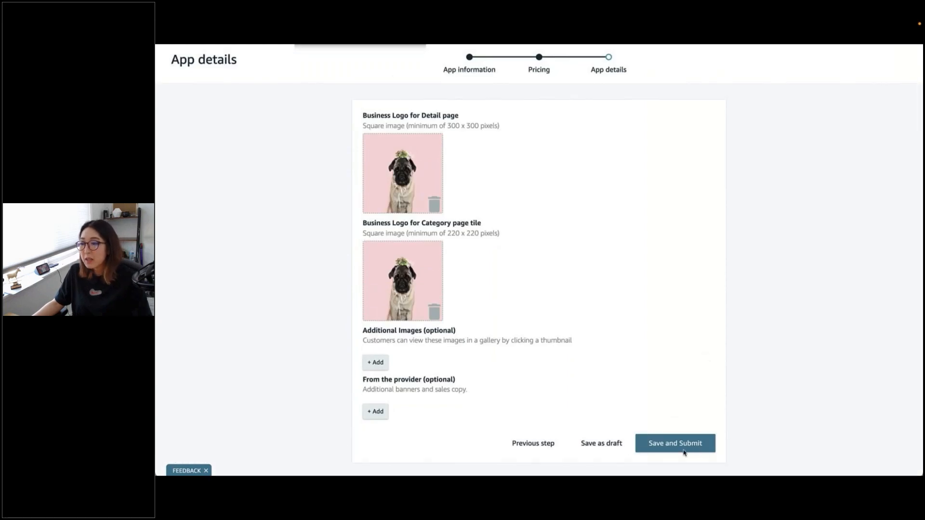
mouse_move(721, 428)
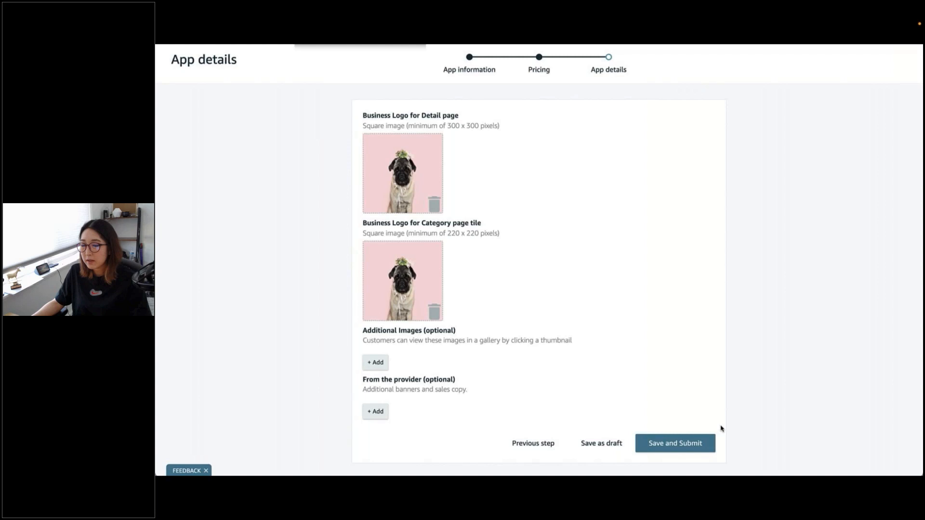
mouse_move(708, 432)
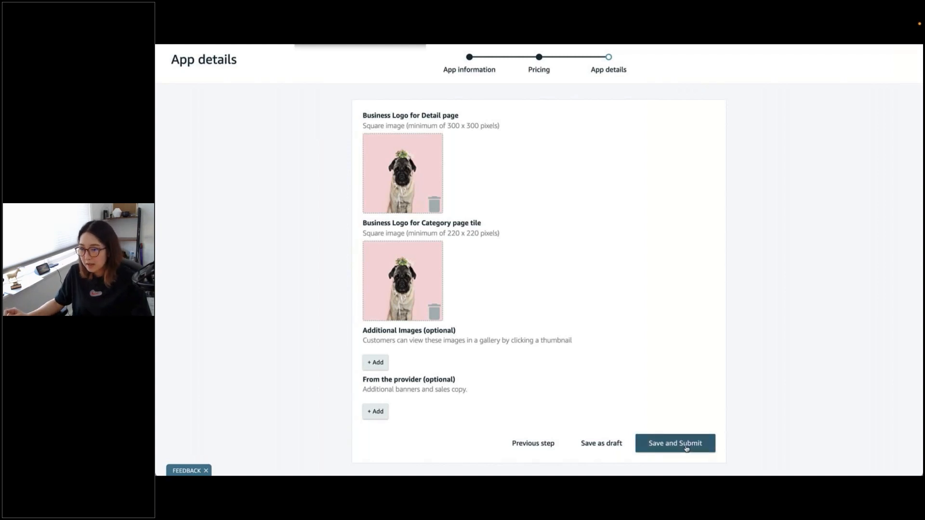
click(674, 443)
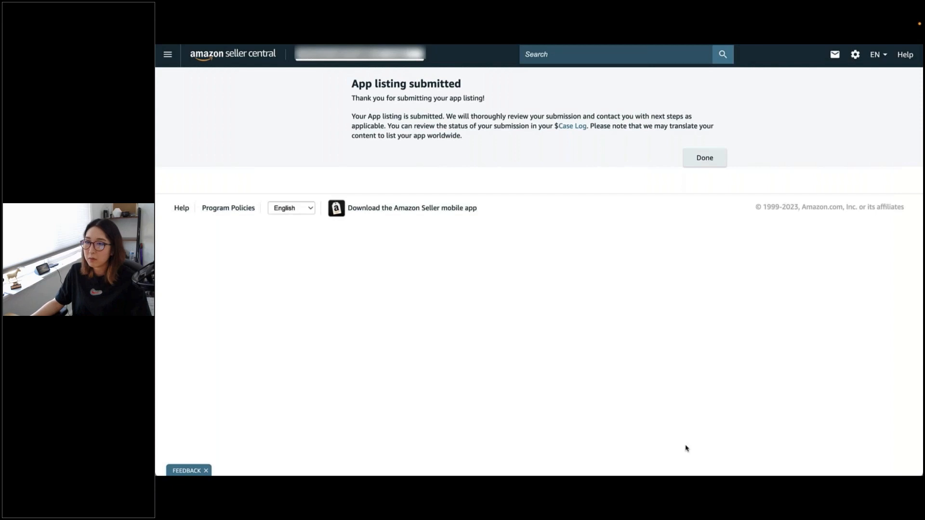
mouse_move(605, 187)
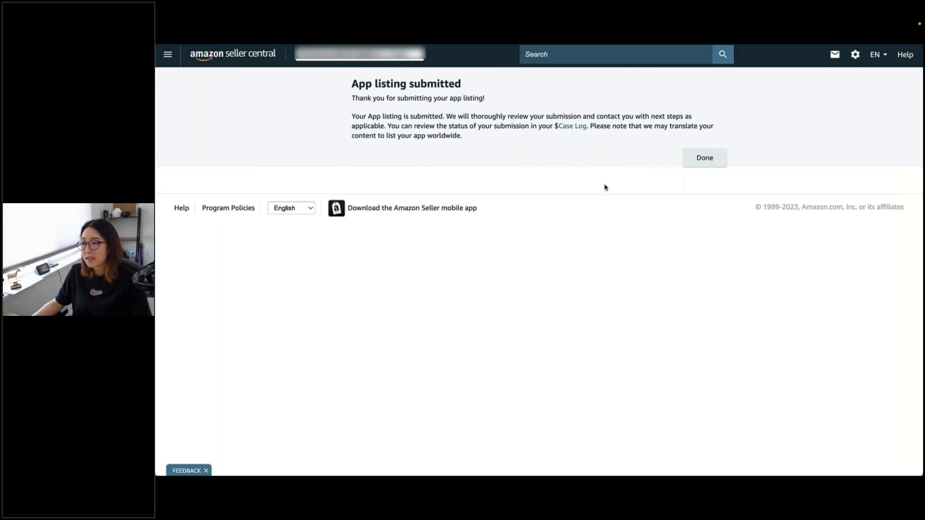
mouse_move(563, 131)
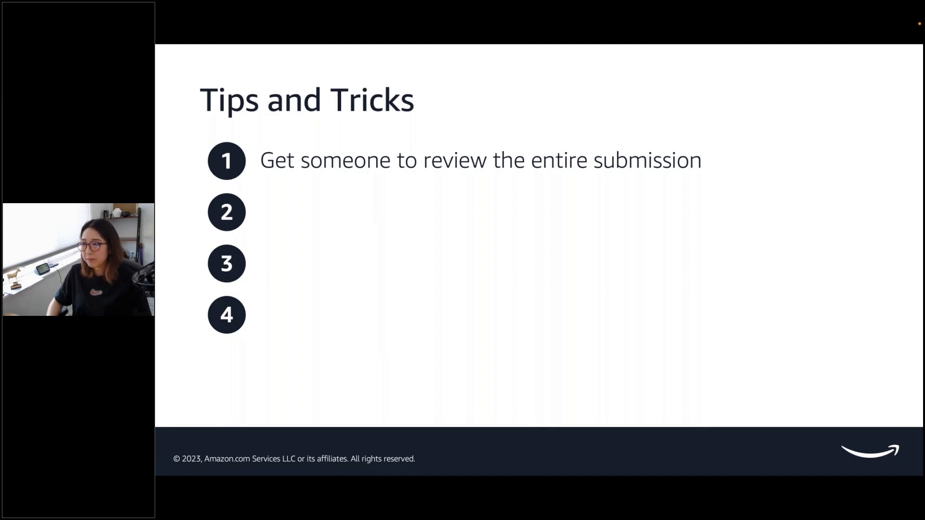
- Advance to the next Tips and Tricks slide
key(Right)
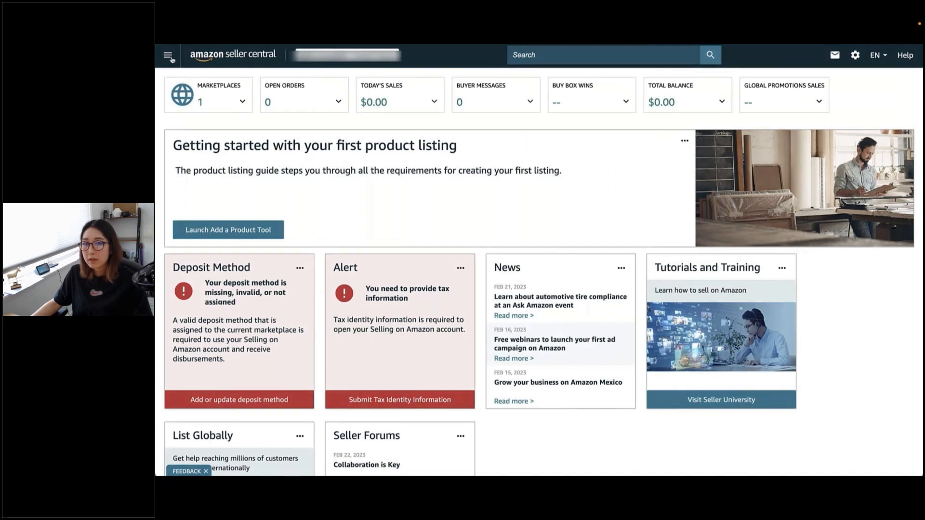
- Navigate from the main menu to the Develop Apps page
click(169, 55)
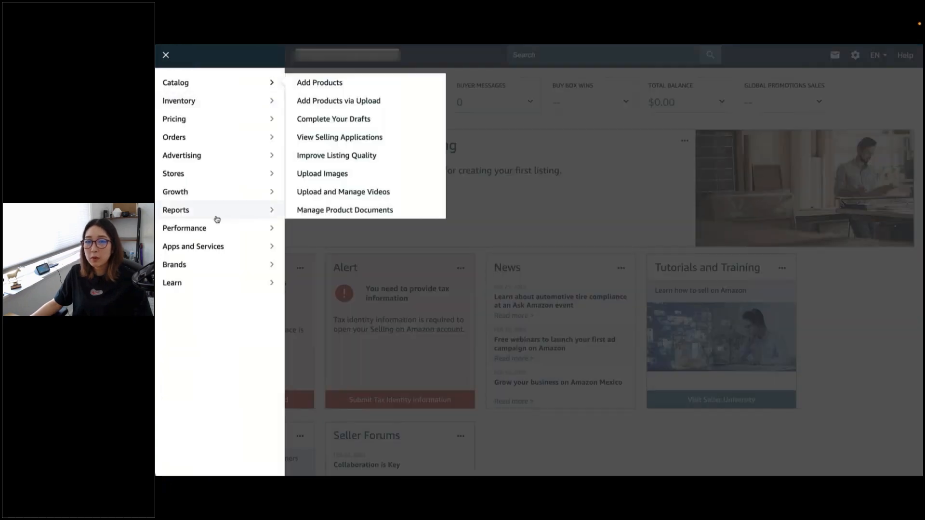
mouse_move(193, 247)
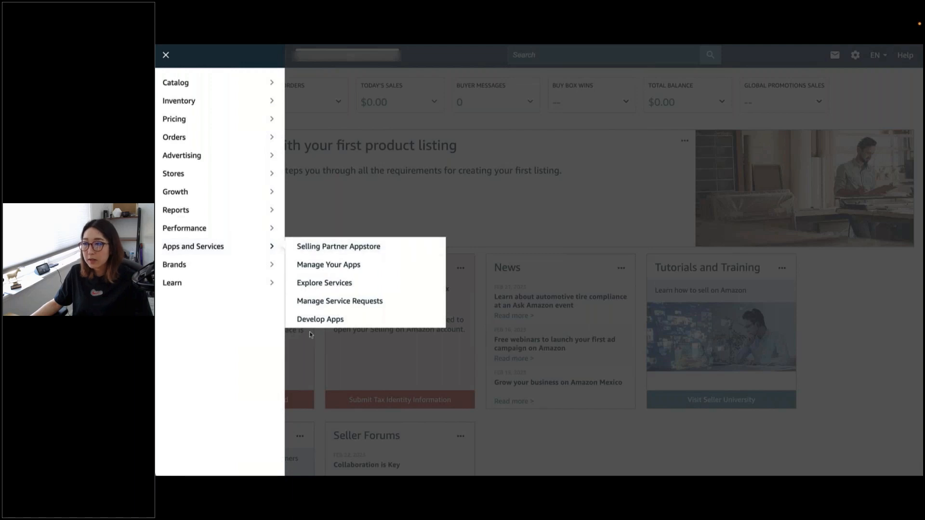
mouse_move(249, 246)
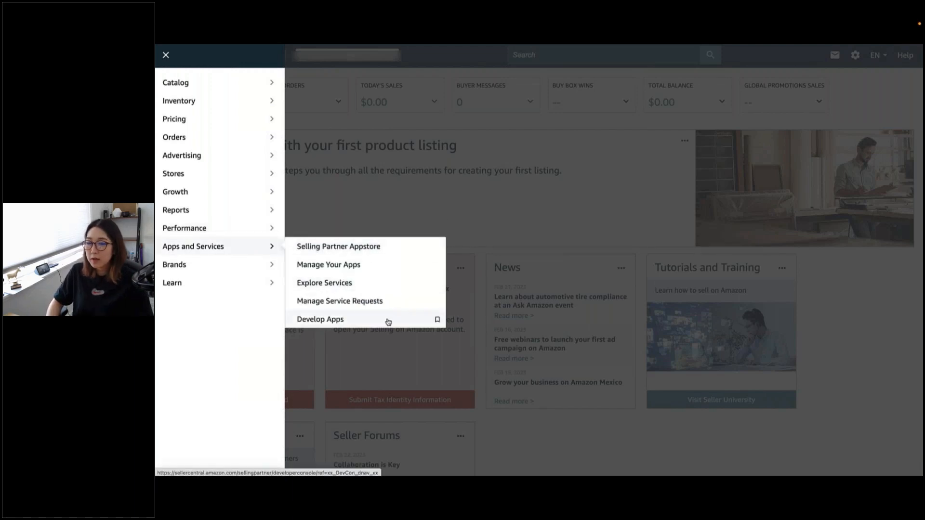
click(320, 319)
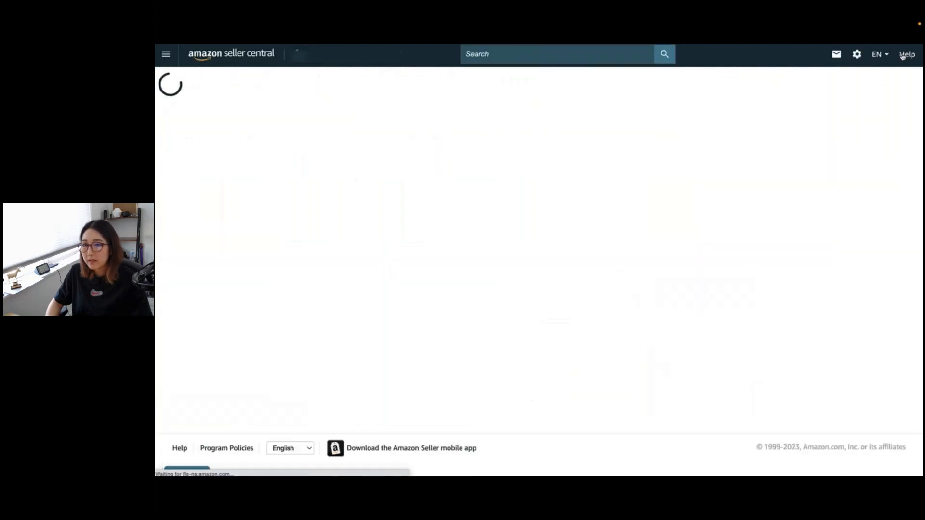
- Open the Get Help page and go to the case log of submitted requests
click(907, 54)
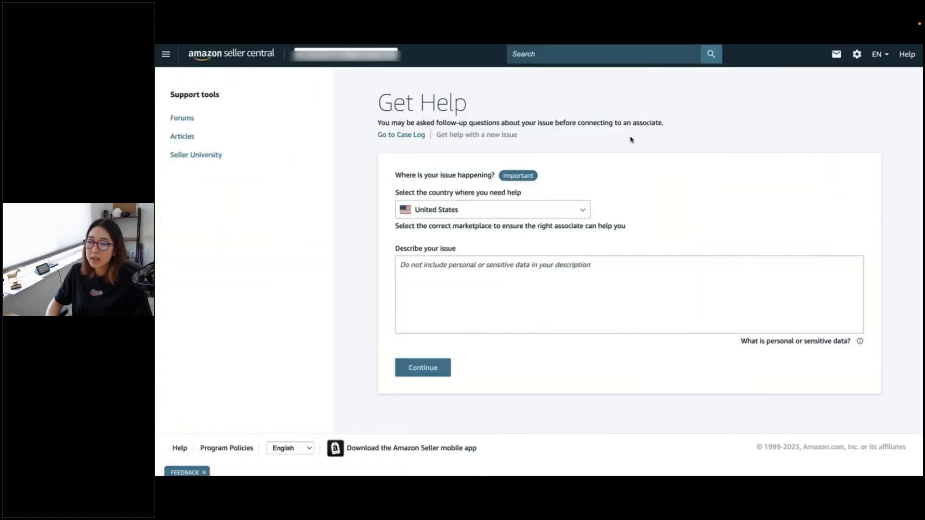
mouse_move(406, 141)
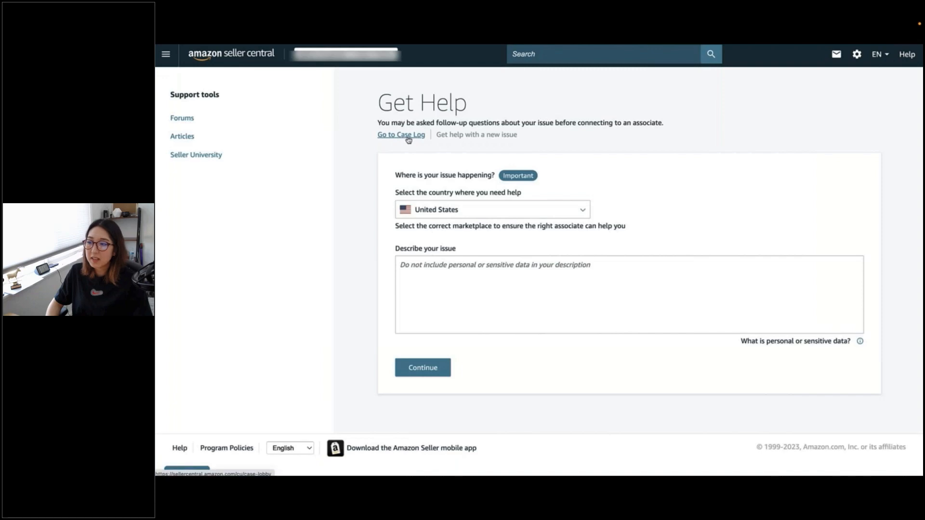
click(401, 134)
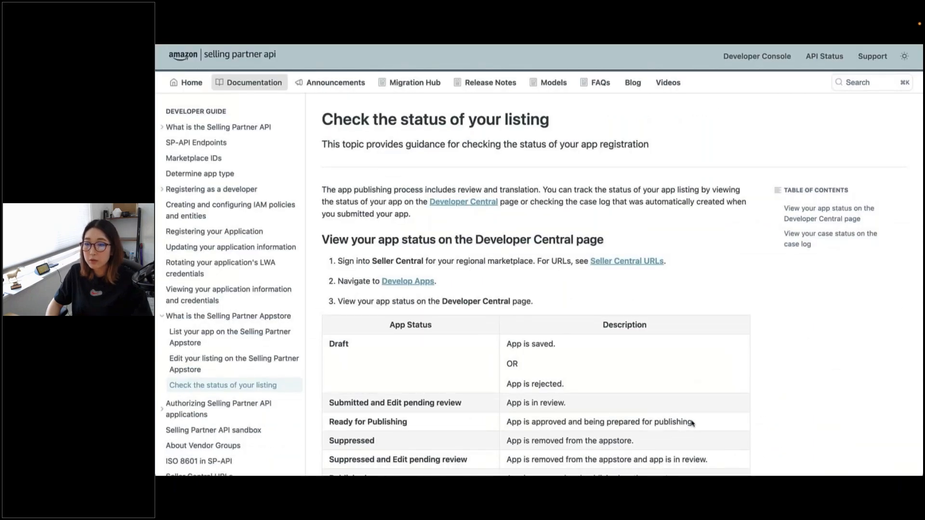
scroll(down, 3)
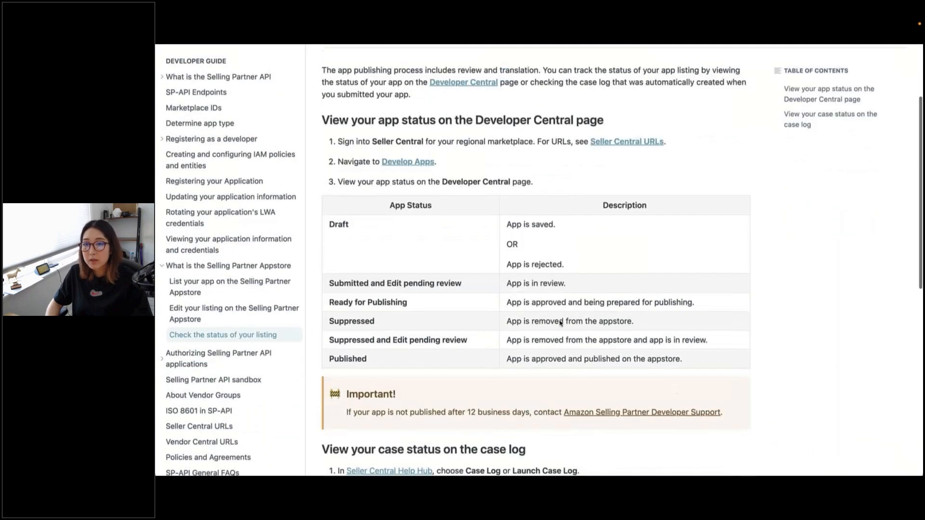
double_click(397, 205)
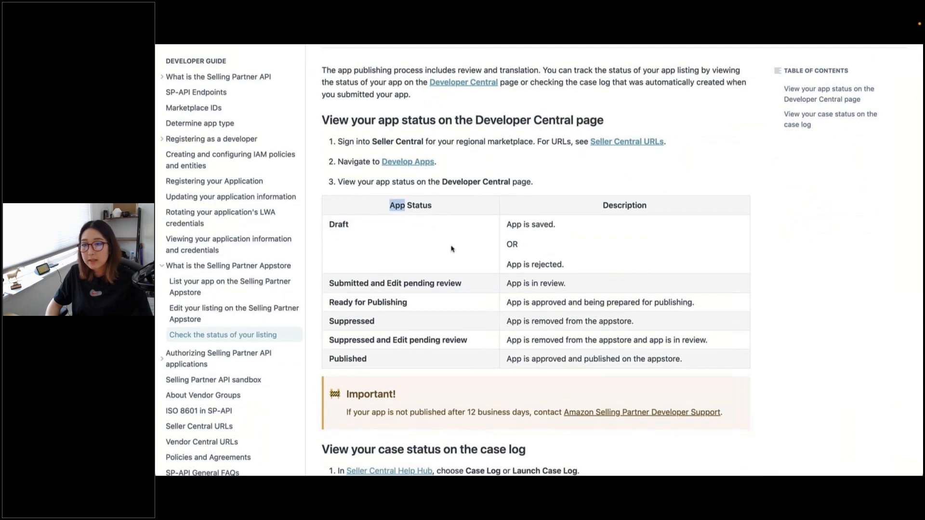
scroll(down, 3)
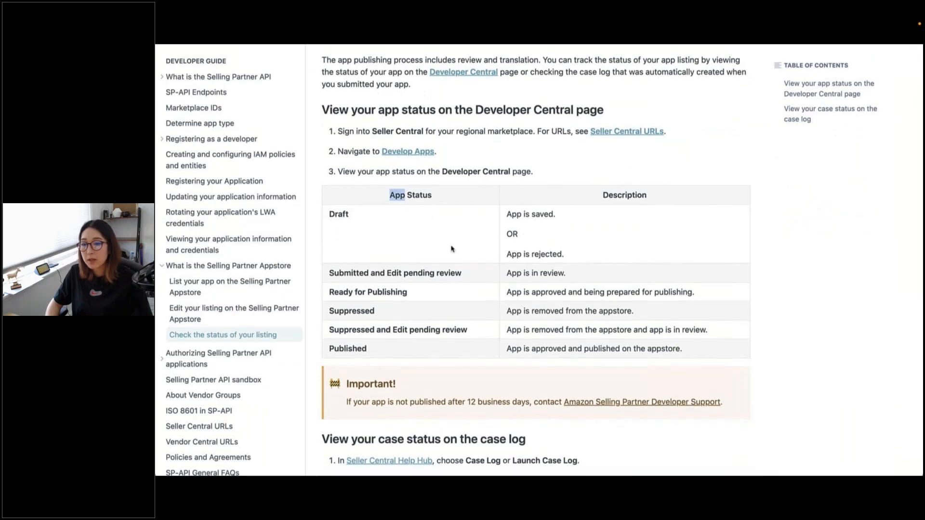
scroll(down, 3)
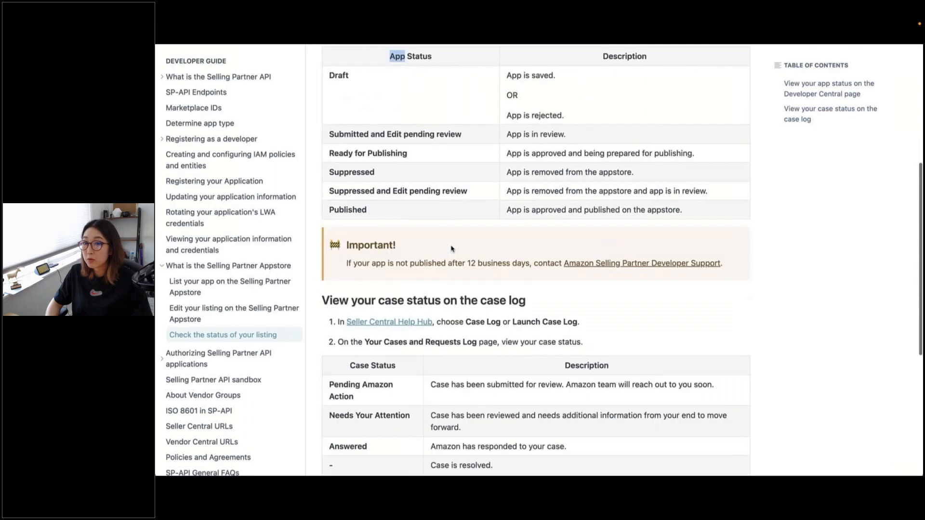
scroll(down, 3)
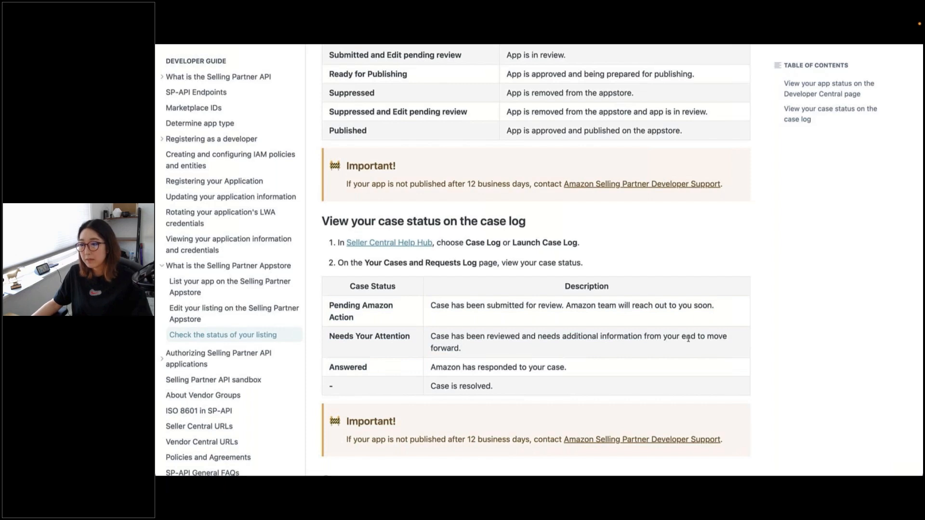
scroll(down, 3)
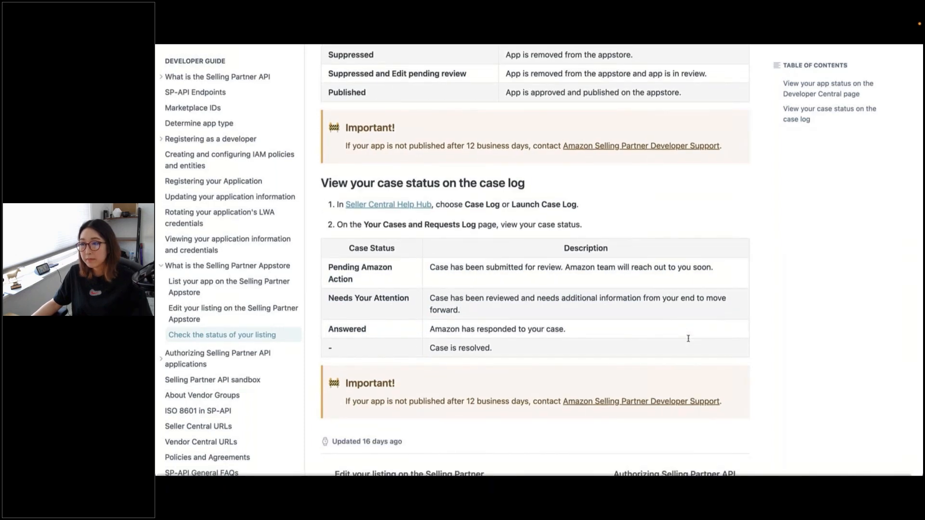